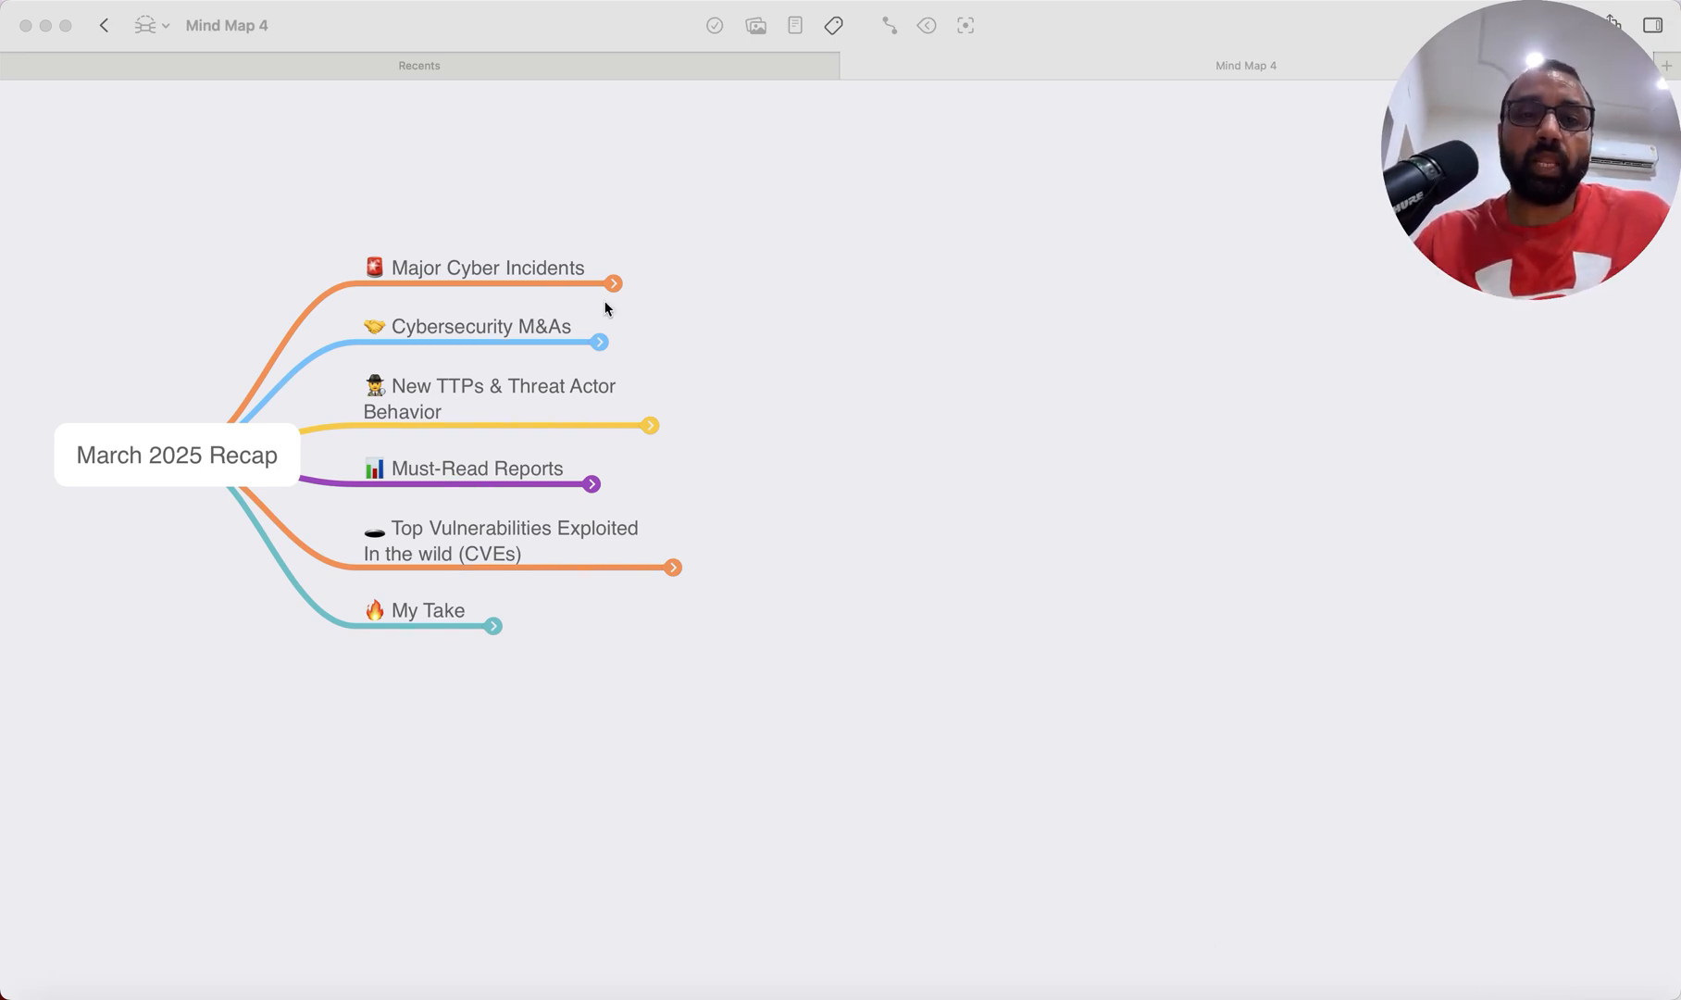
Step: Unfold Major Cyber Incidents to show its summary node and four incident headlines
click(612, 284)
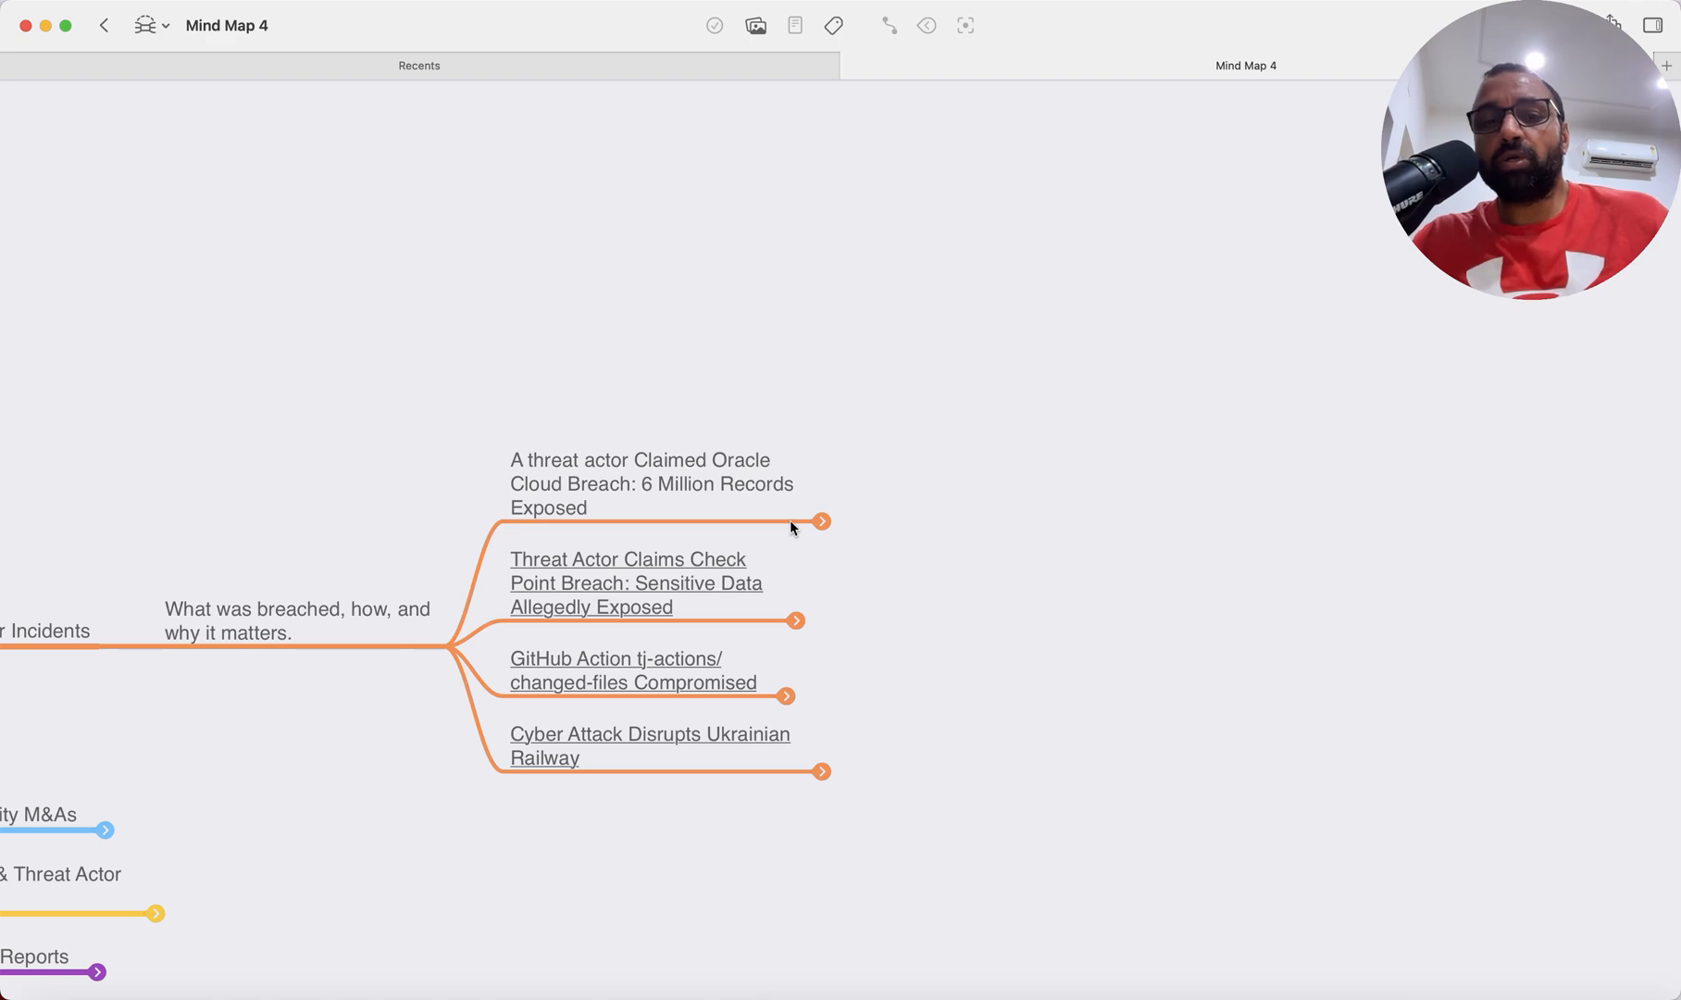
click(822, 522)
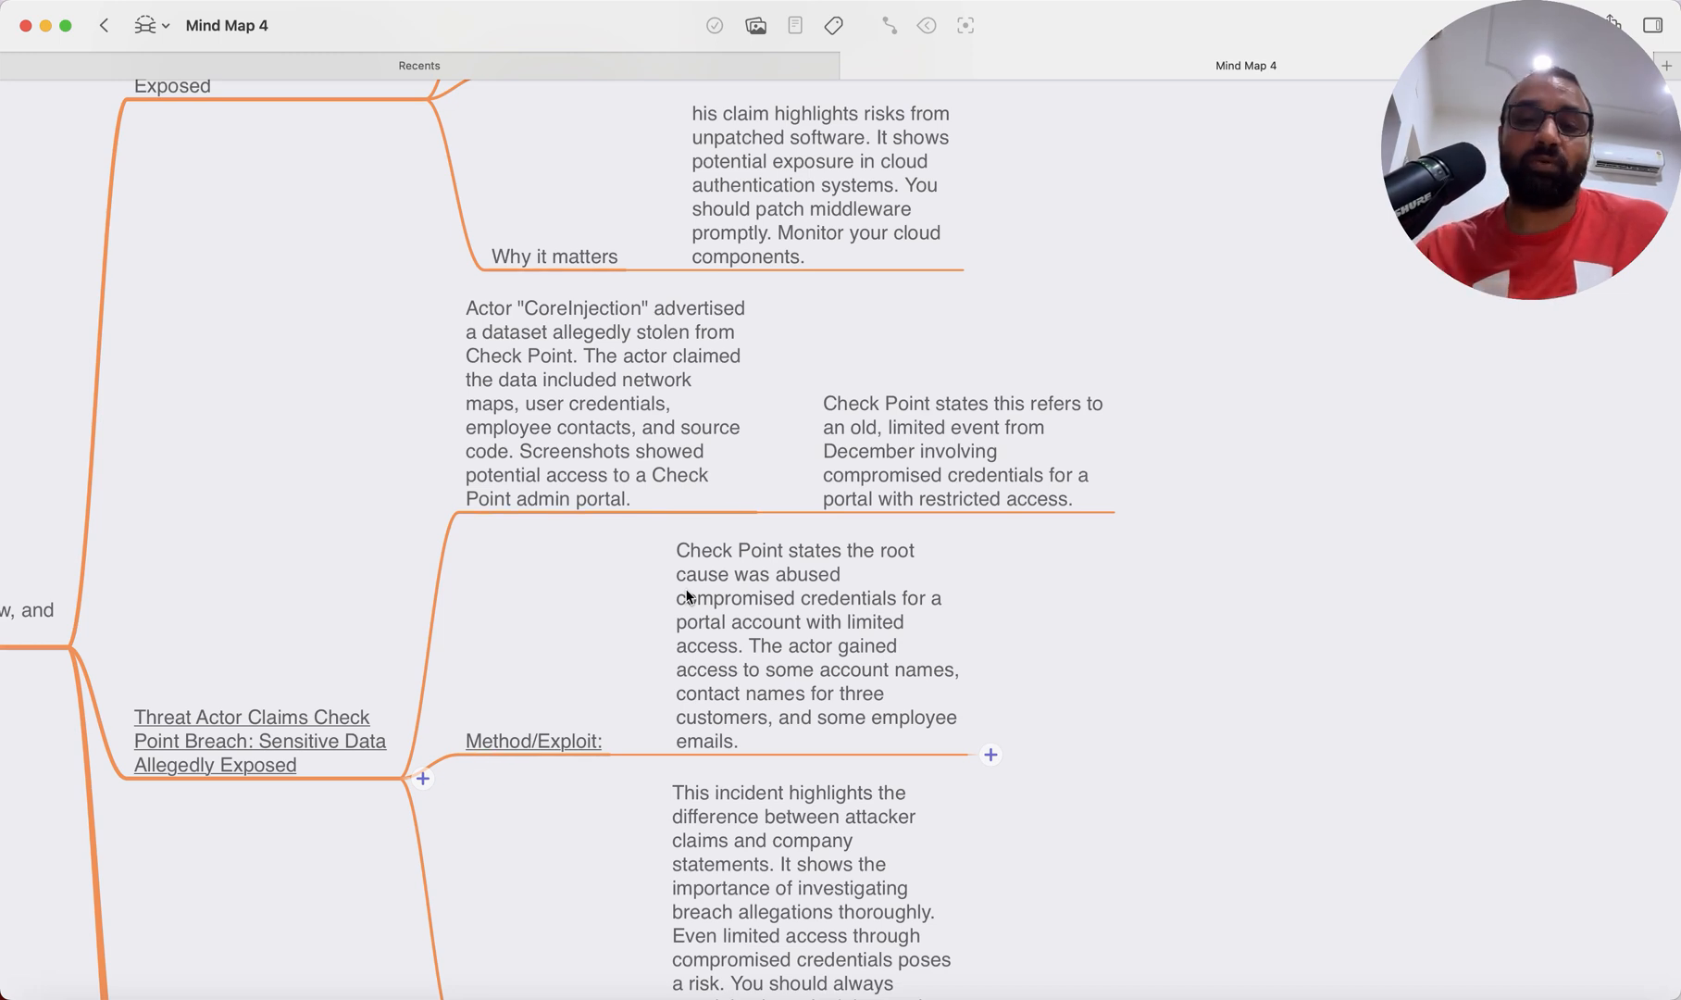
Step: Scroll down through the Check Point breach's Method/Exploit and Why it matters notes
scroll(down, 3)
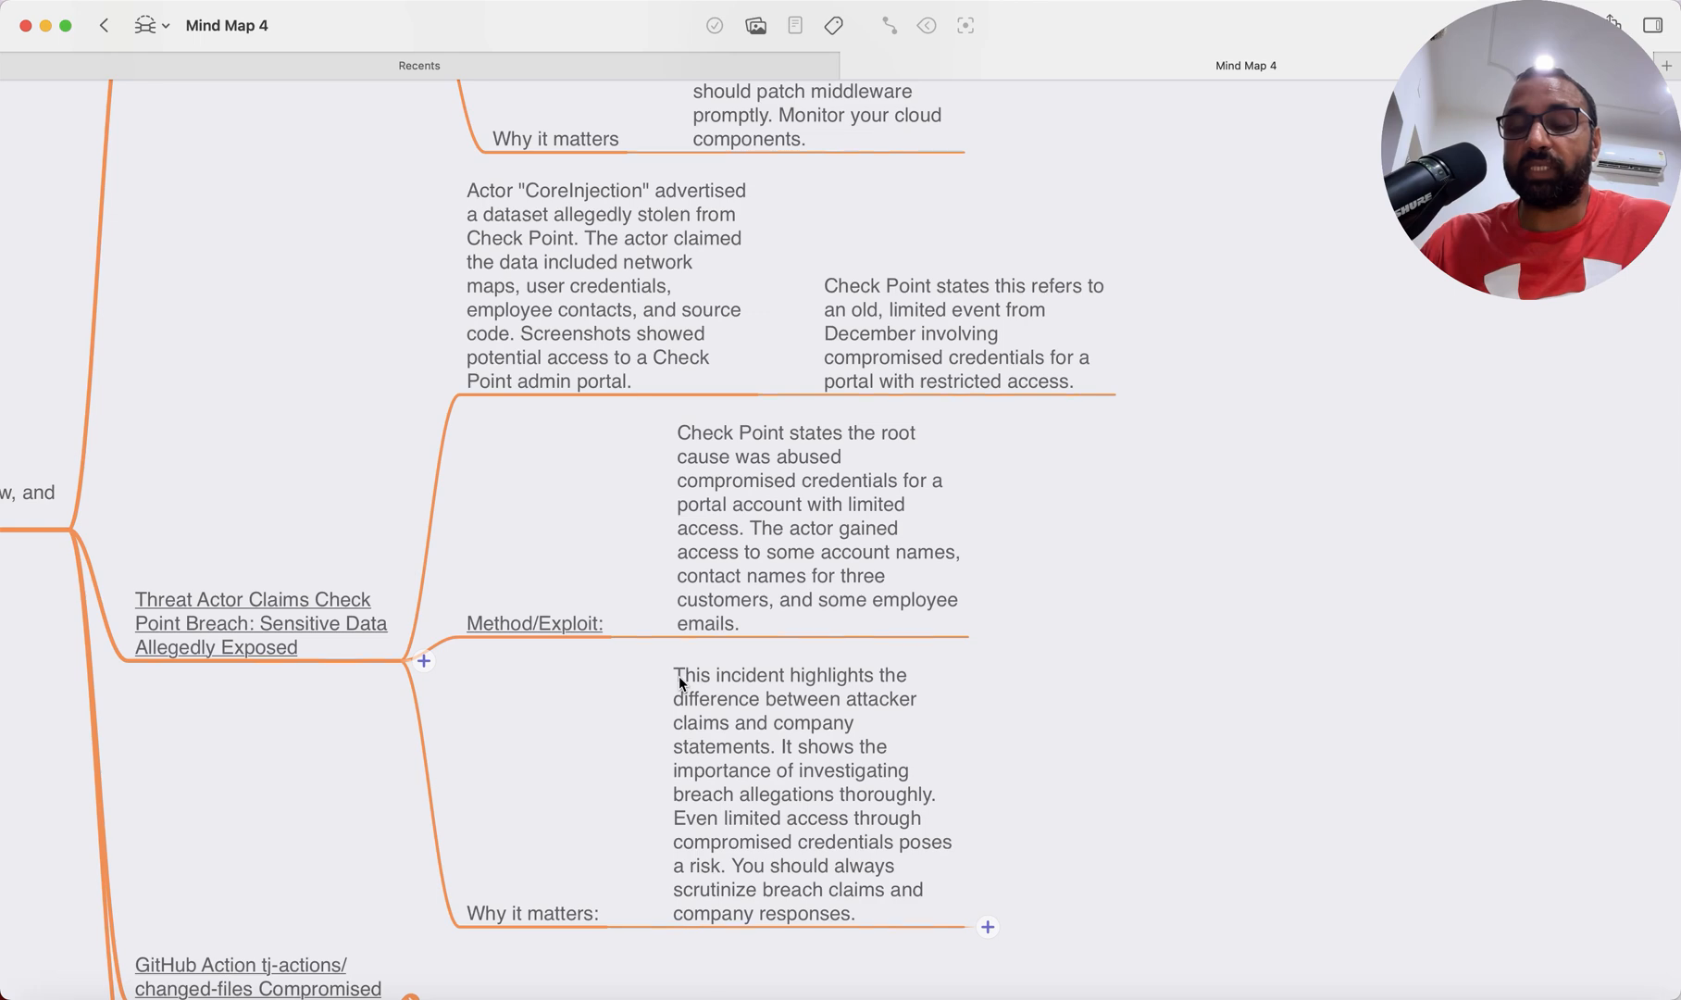
scroll(down, 3)
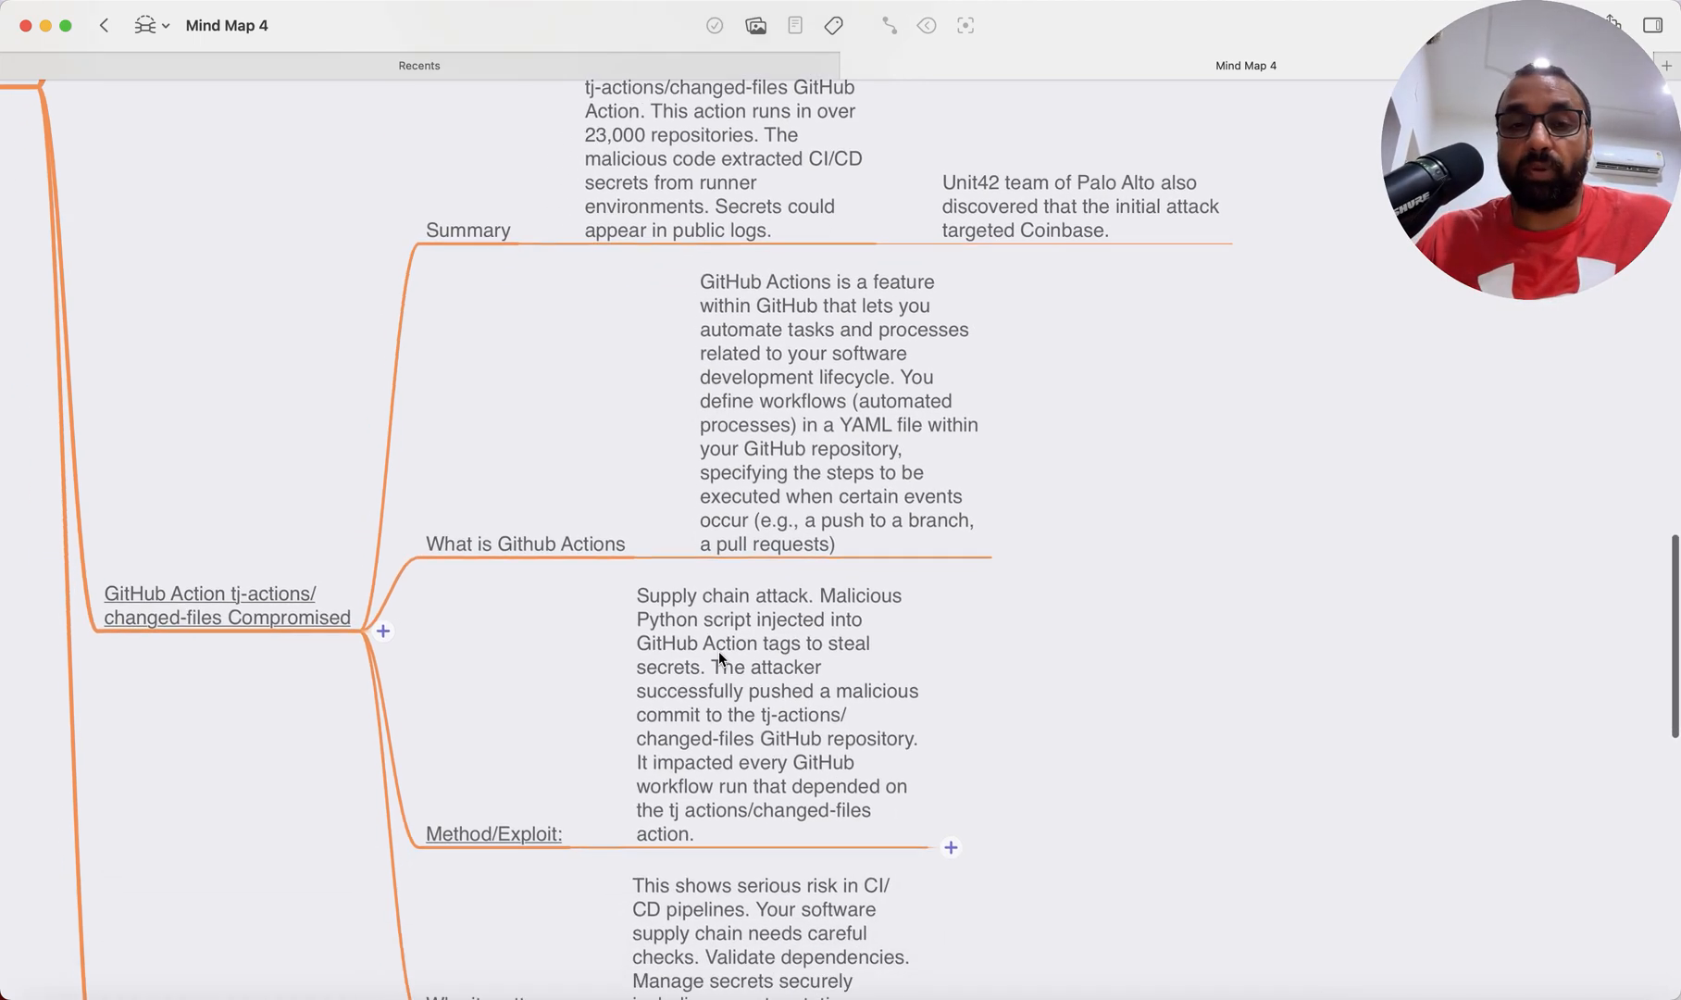
Step: Scroll through the tj-actions notes to the why-it-matters note on CI/CD risk
scroll(down, 3)
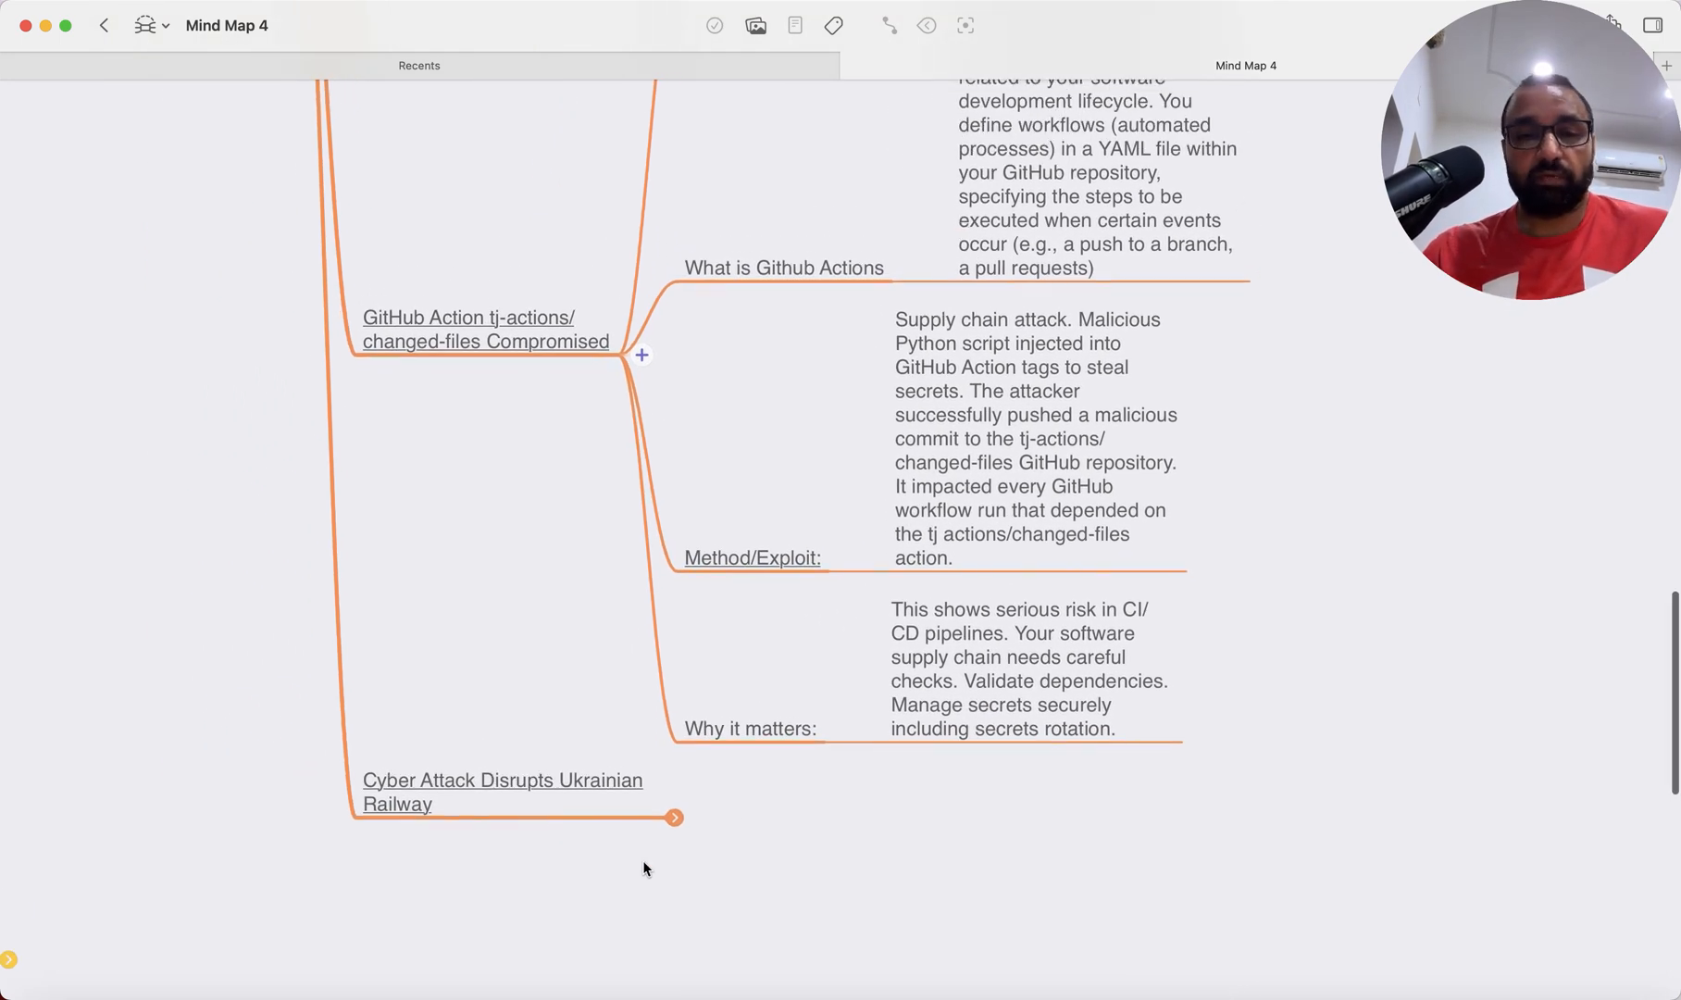
mouse_move(670, 850)
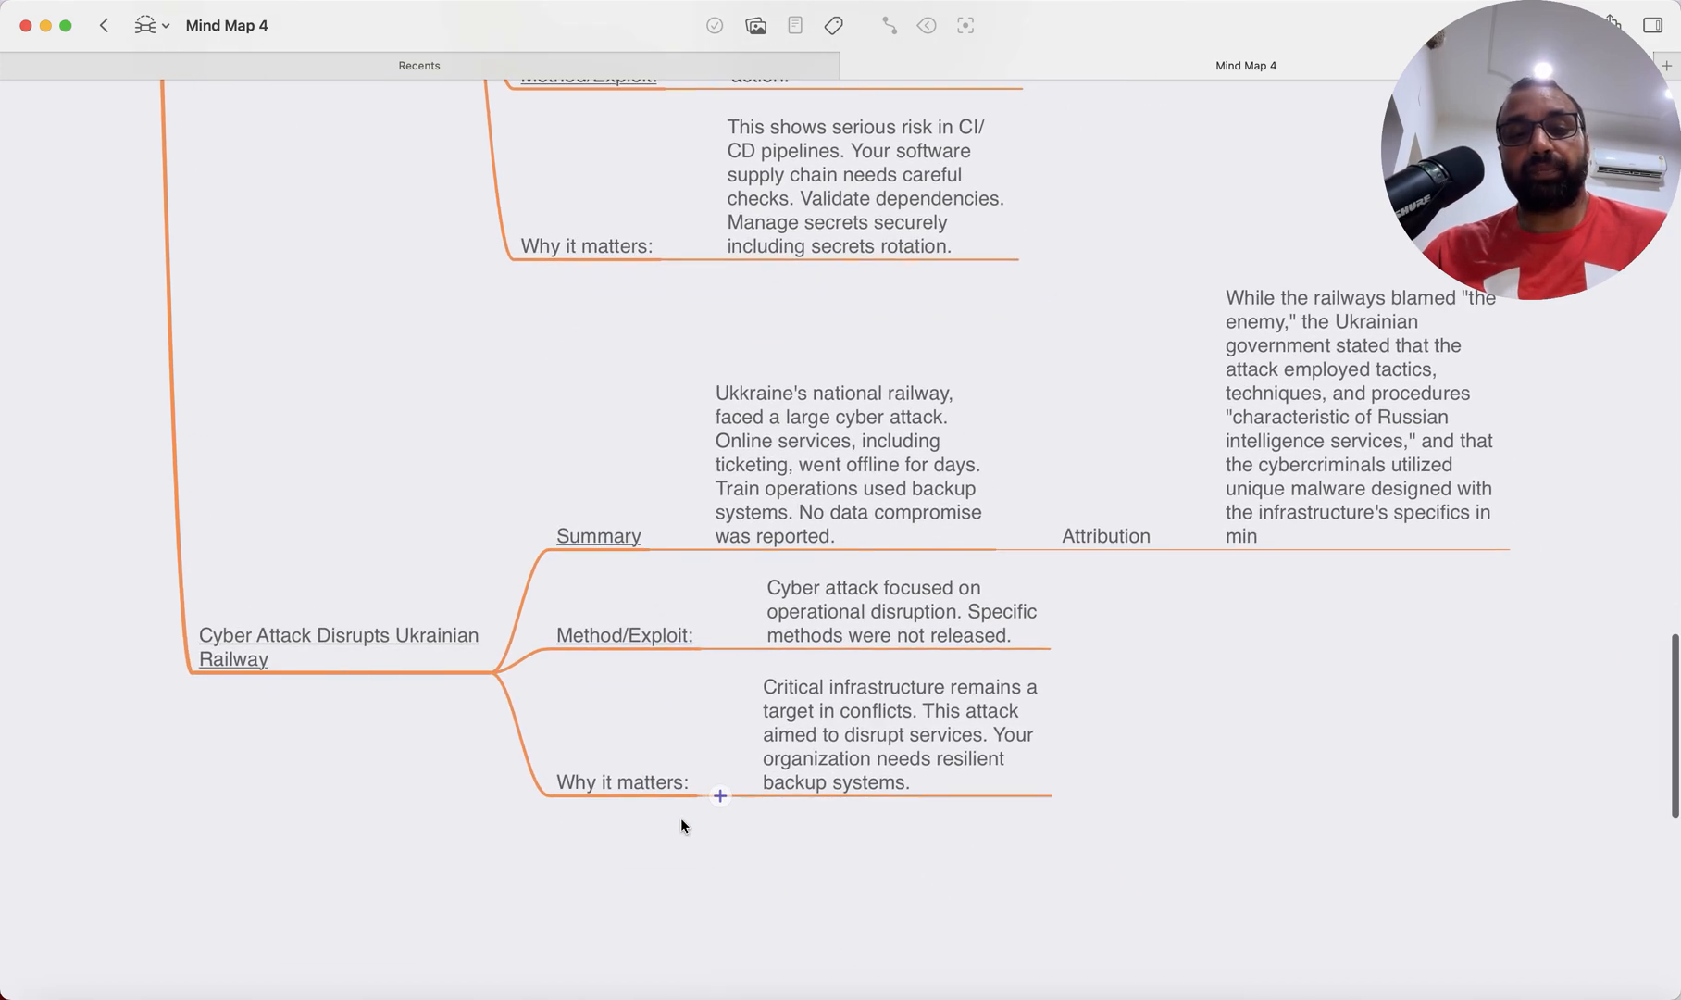
Step: Scroll past the Ukrainian Railway notes to the Google–Wiz, Armis–OTORIO and Varonis–Cyral deals
scroll(up, 3)
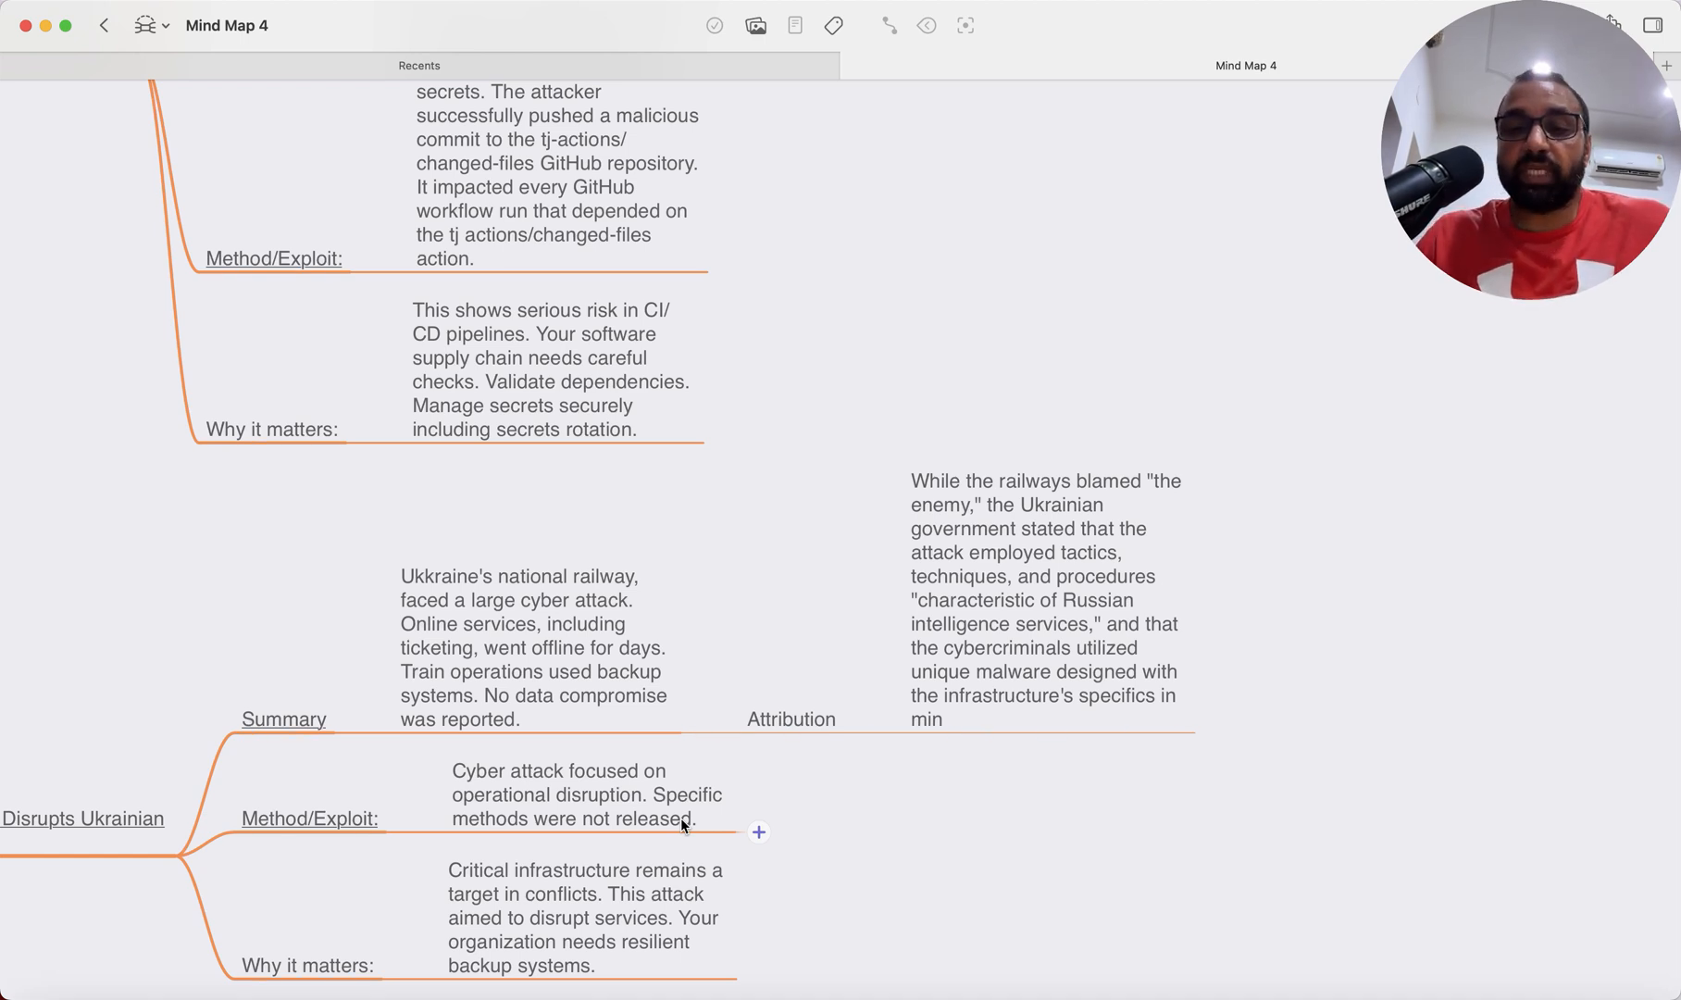
scroll(down, 3)
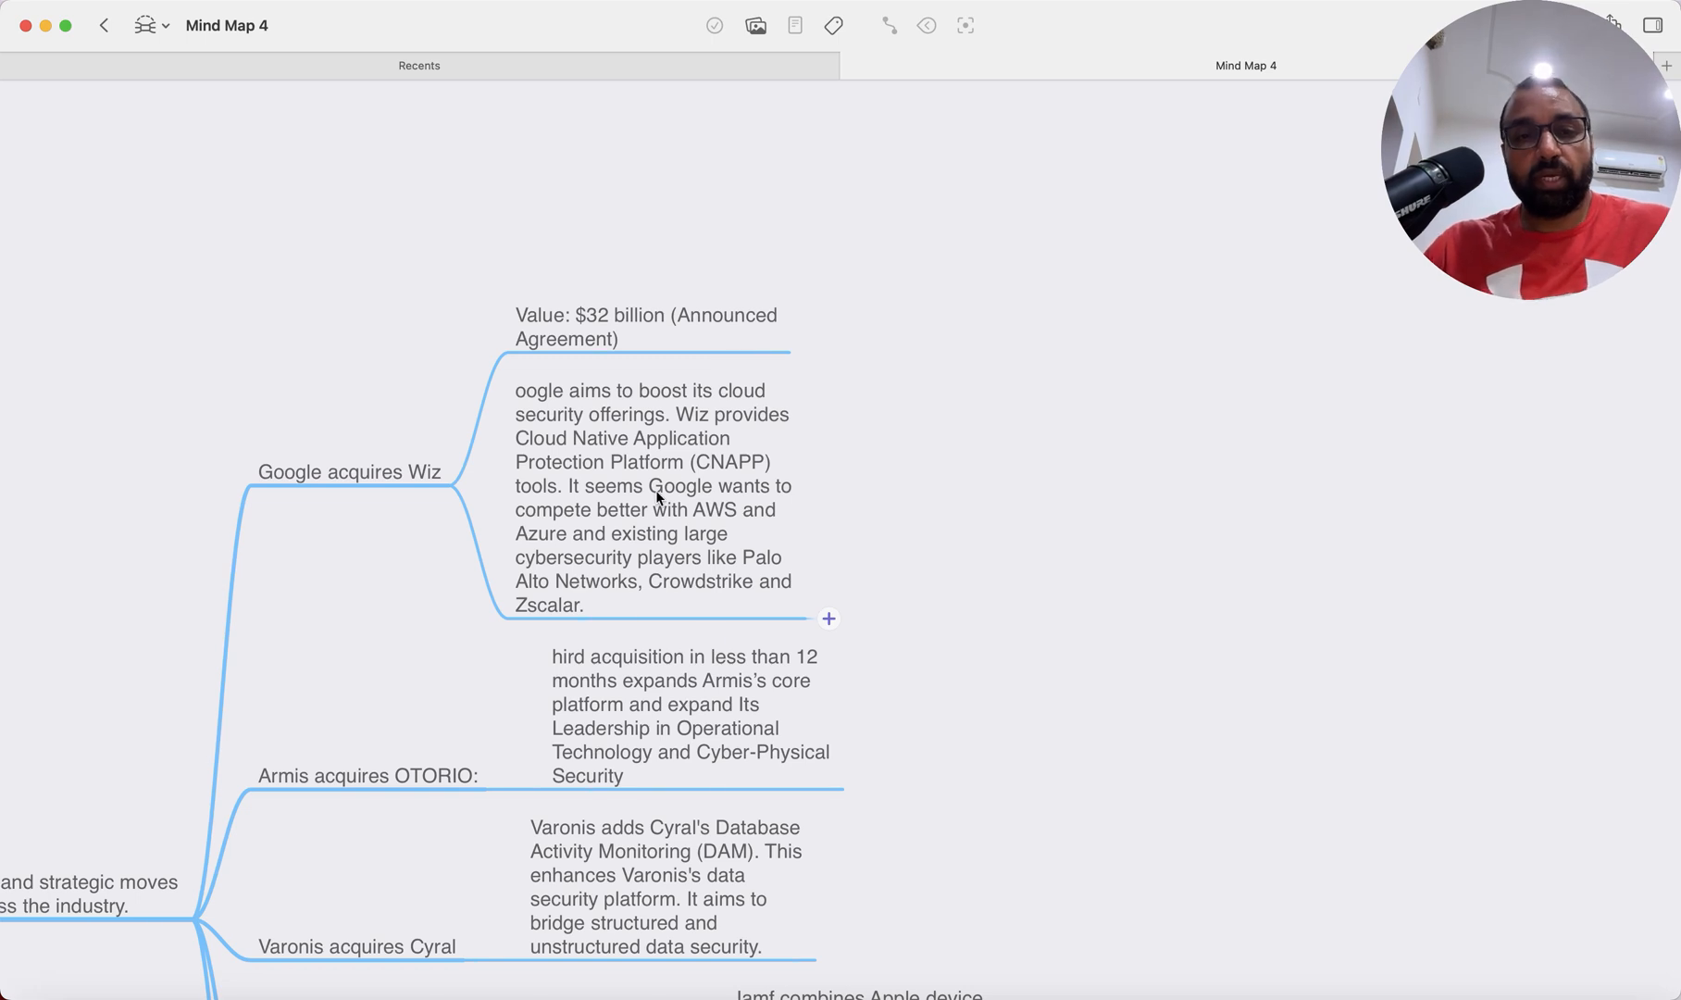
Step: Fix the Wiz note to start 'Google aims to boost its cloud security offerings.'
click(655, 496)
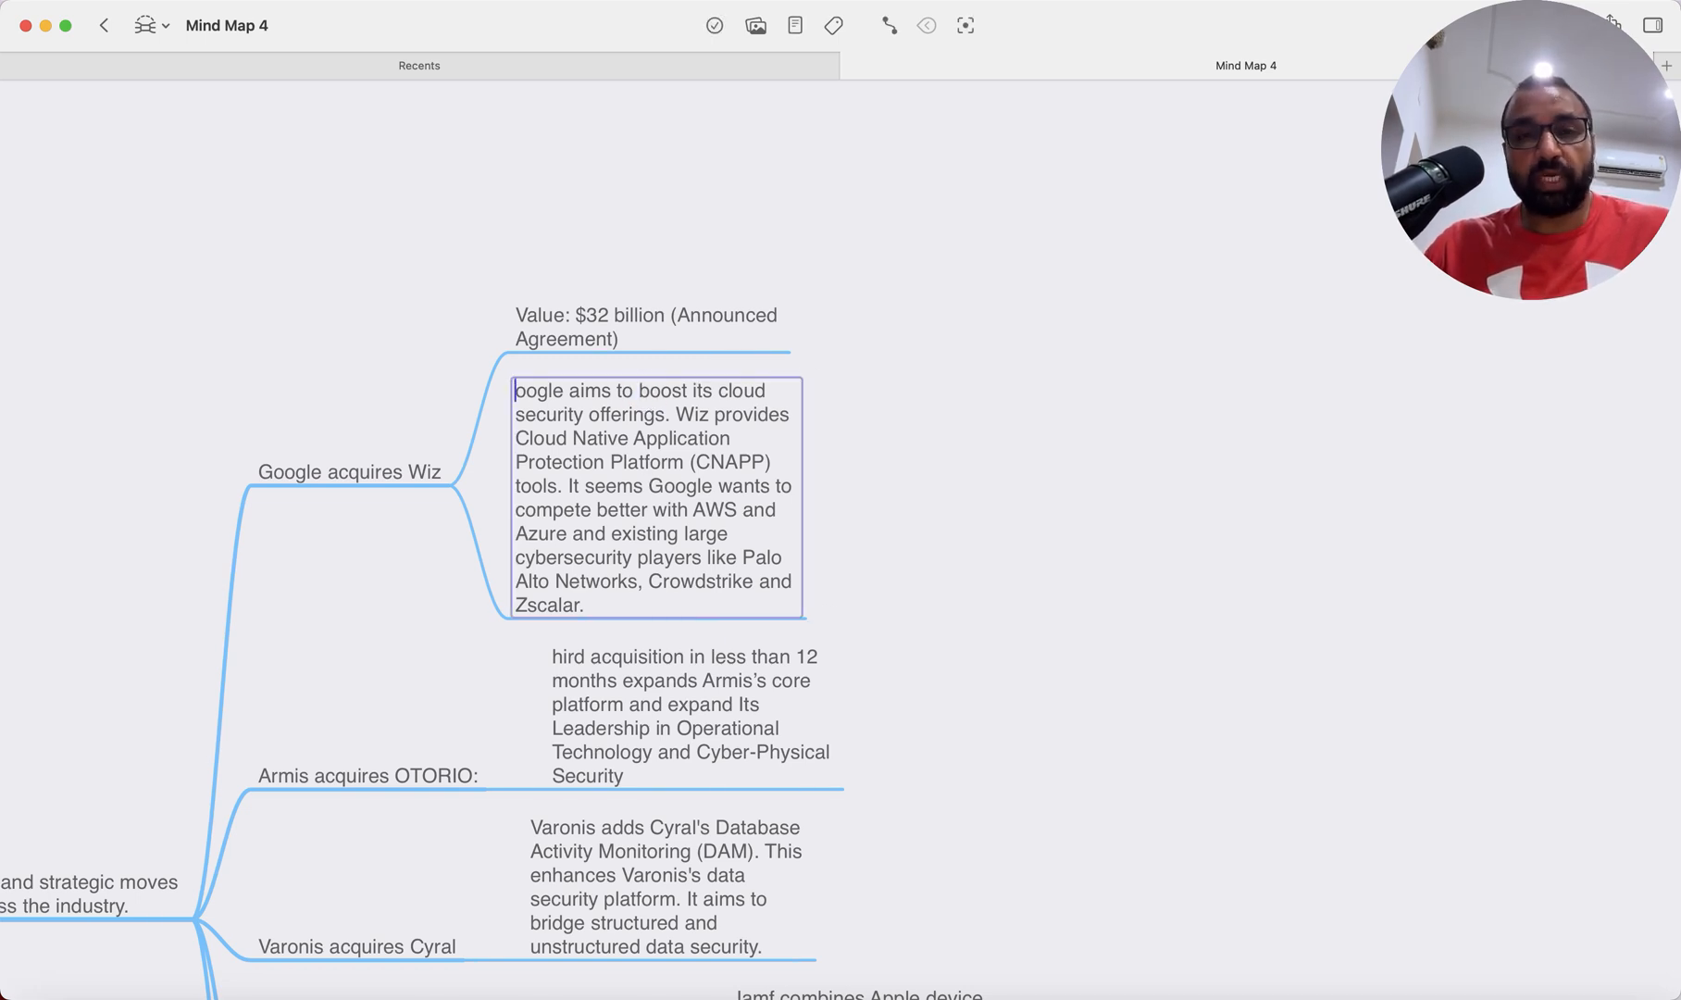
click(653, 493)
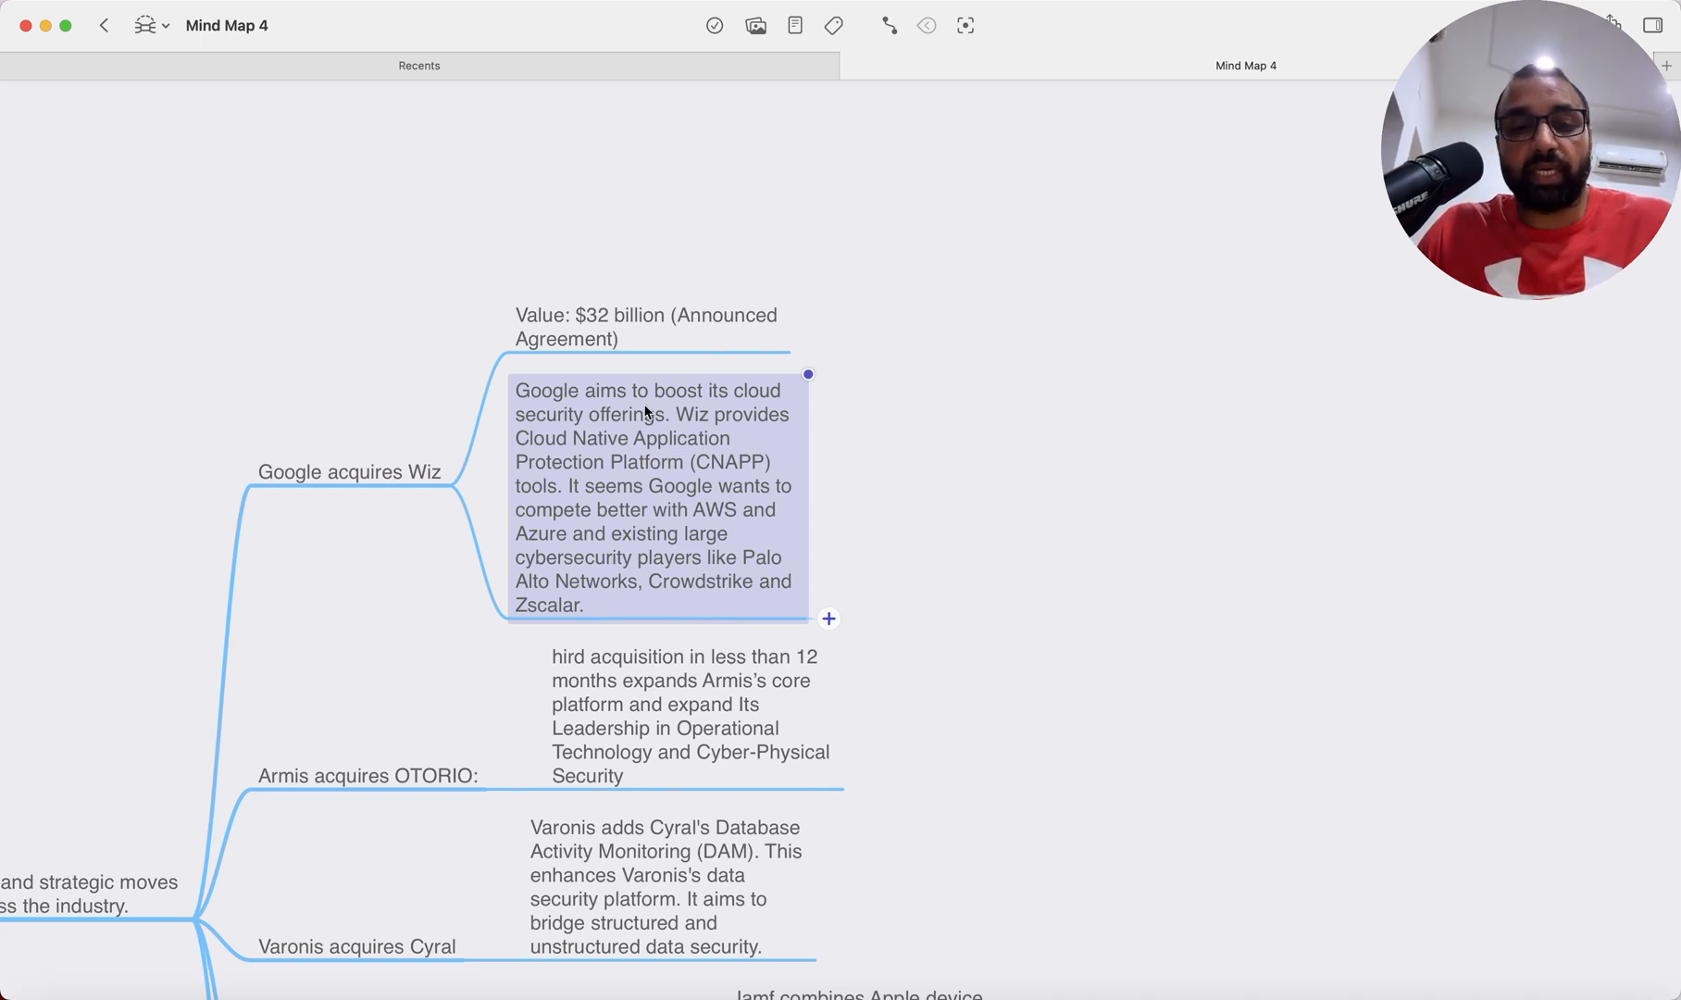
Step: Fix the Armis–OTORIO note to begin 'Third acquisition in less than 12 months'
scroll(down, 3)
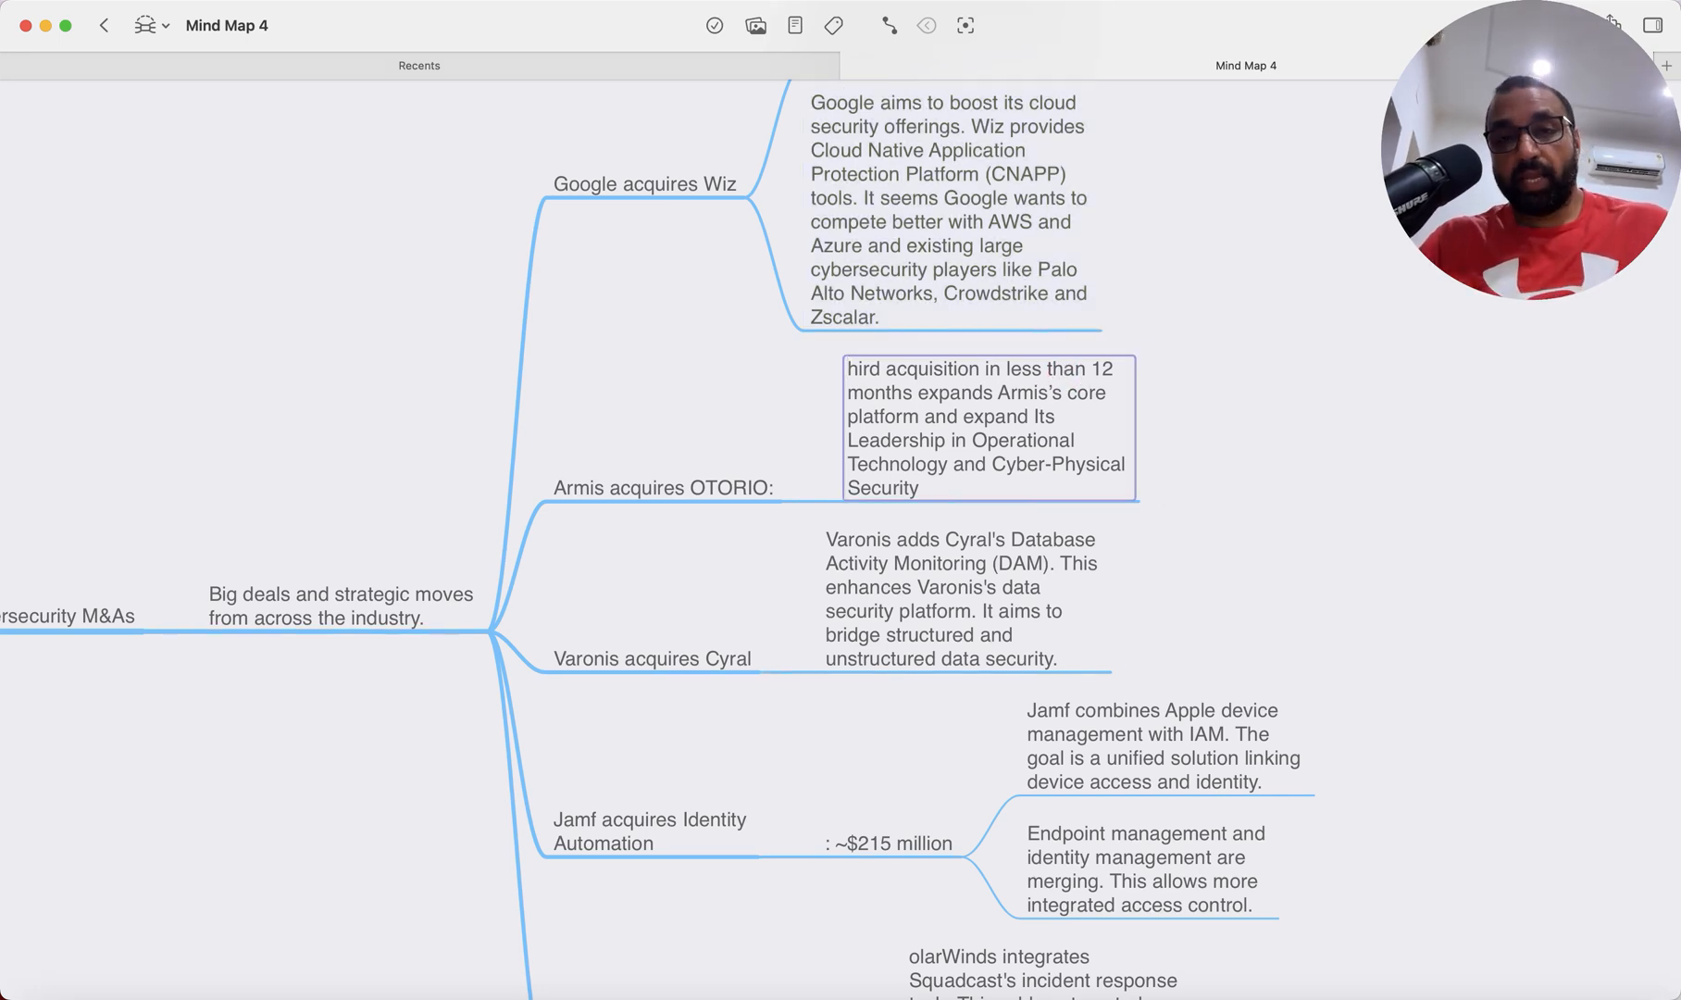
click(987, 429)
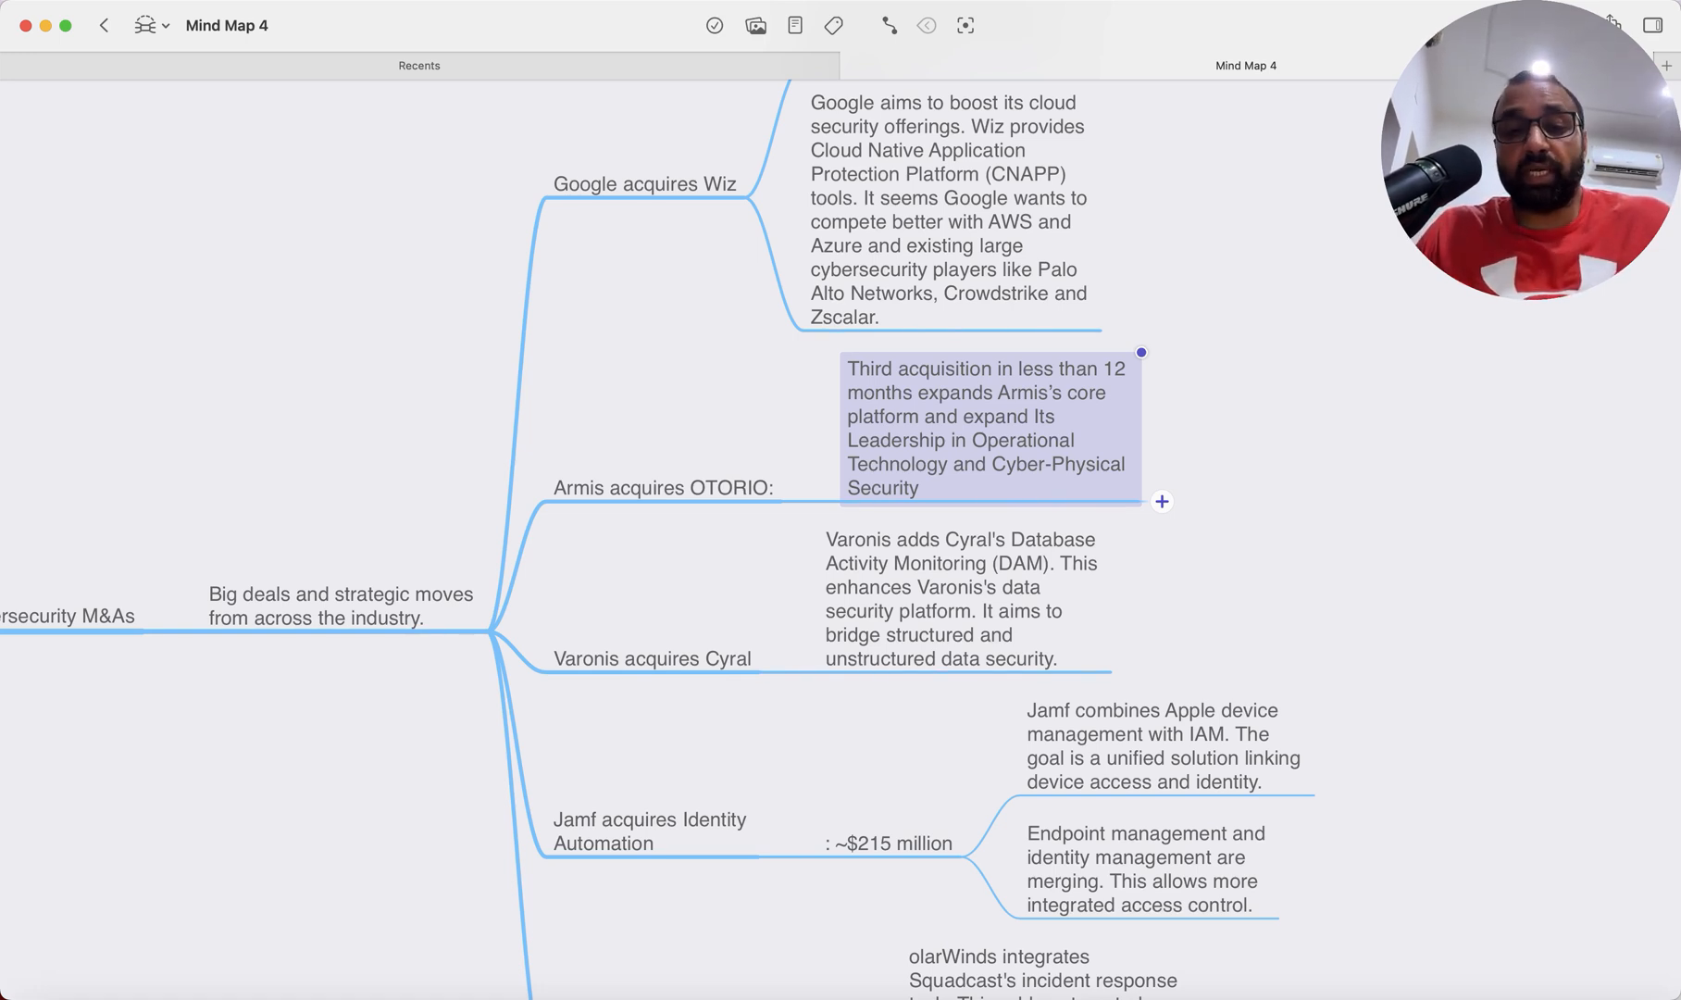
scroll(down, 3)
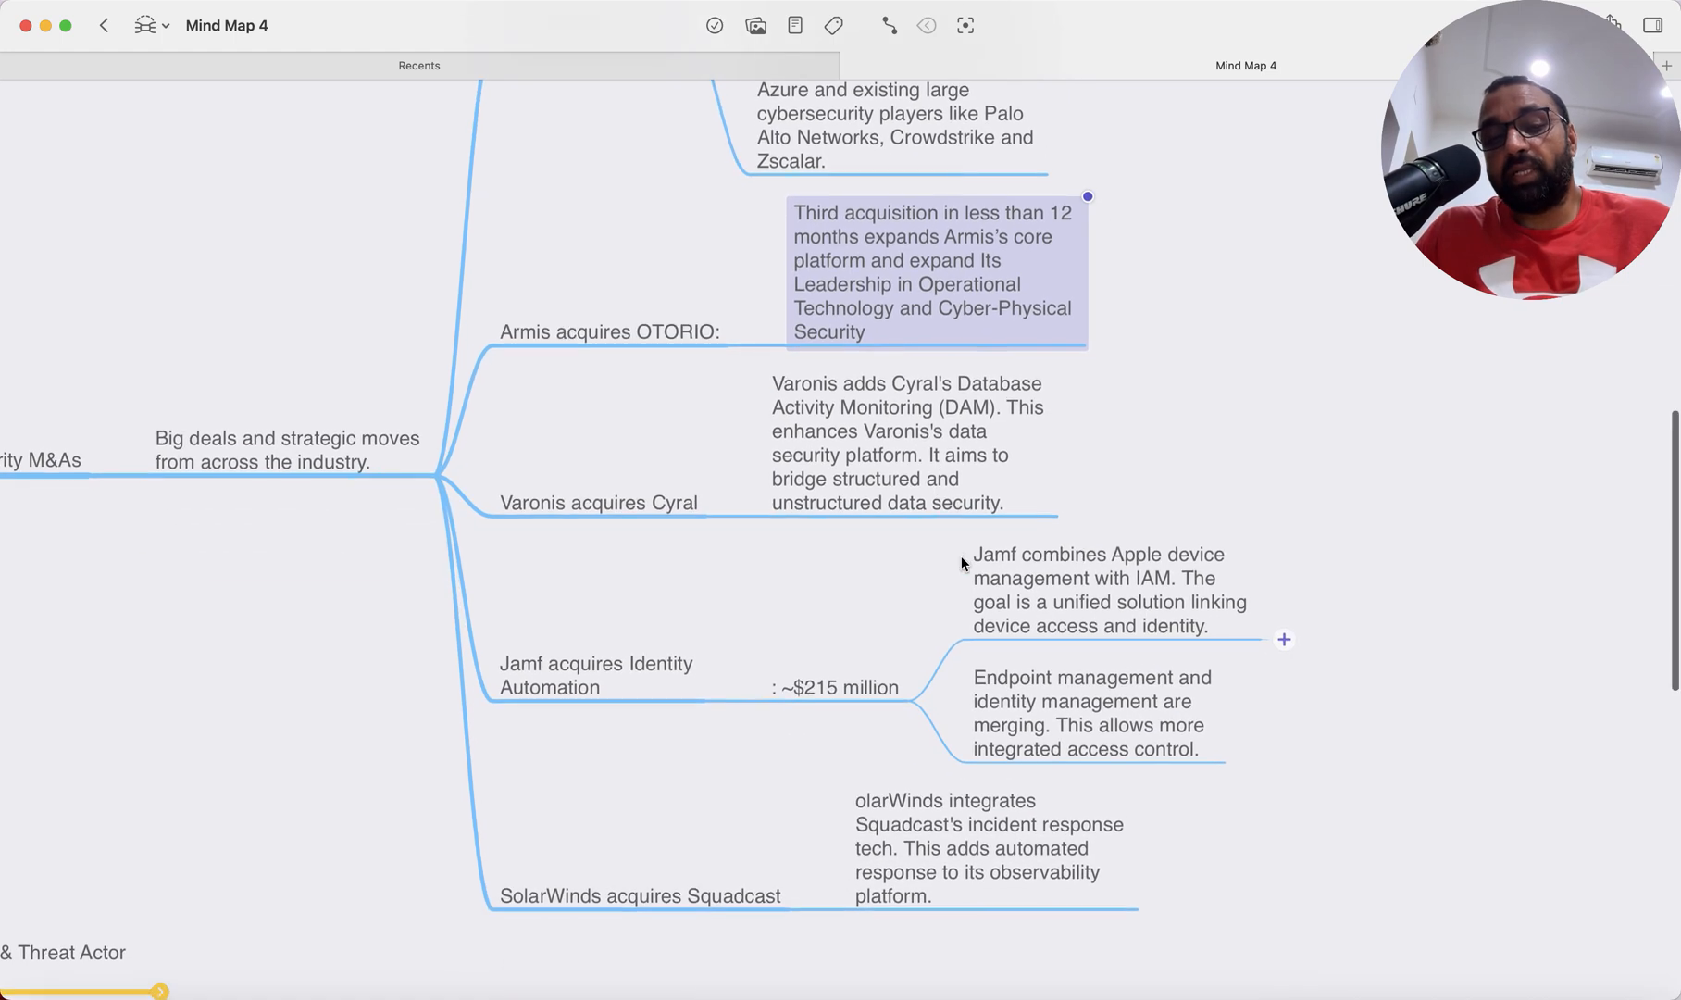
Step: Scroll the map while folding Cybersecurity M&As back to the six top-level sections
scroll(down, 3)
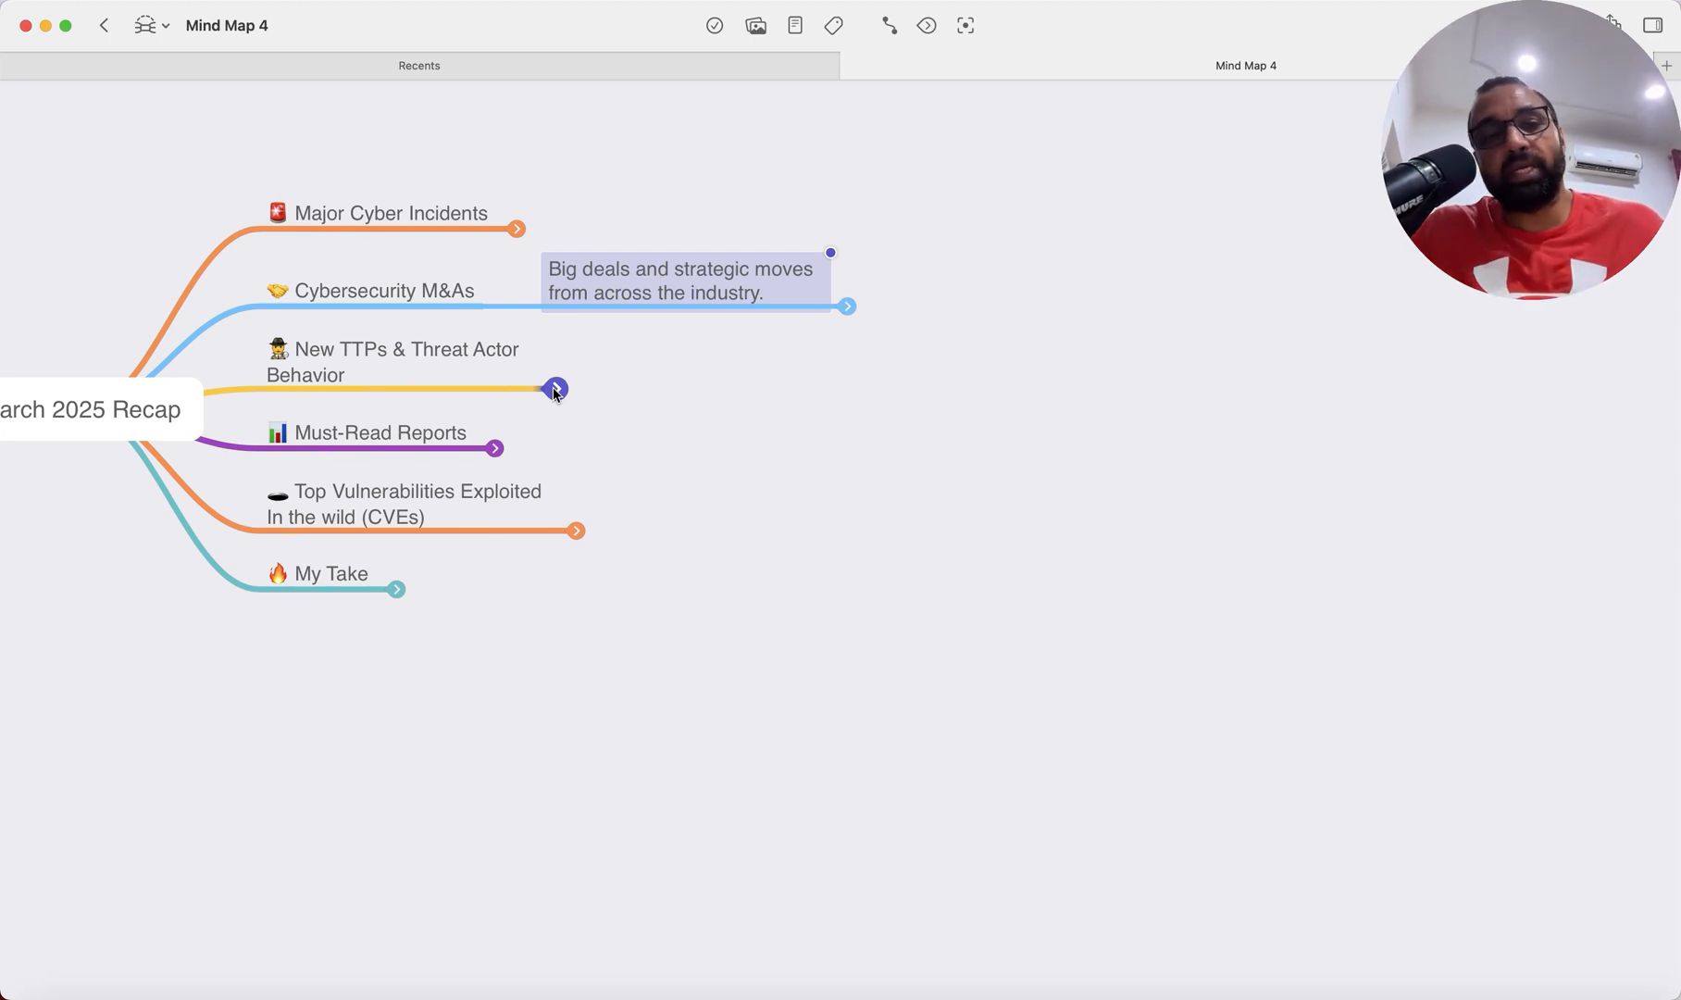
Step: Unfold New TTPs & Threat Actor Behavior to show three threat headlines with notes
click(556, 388)
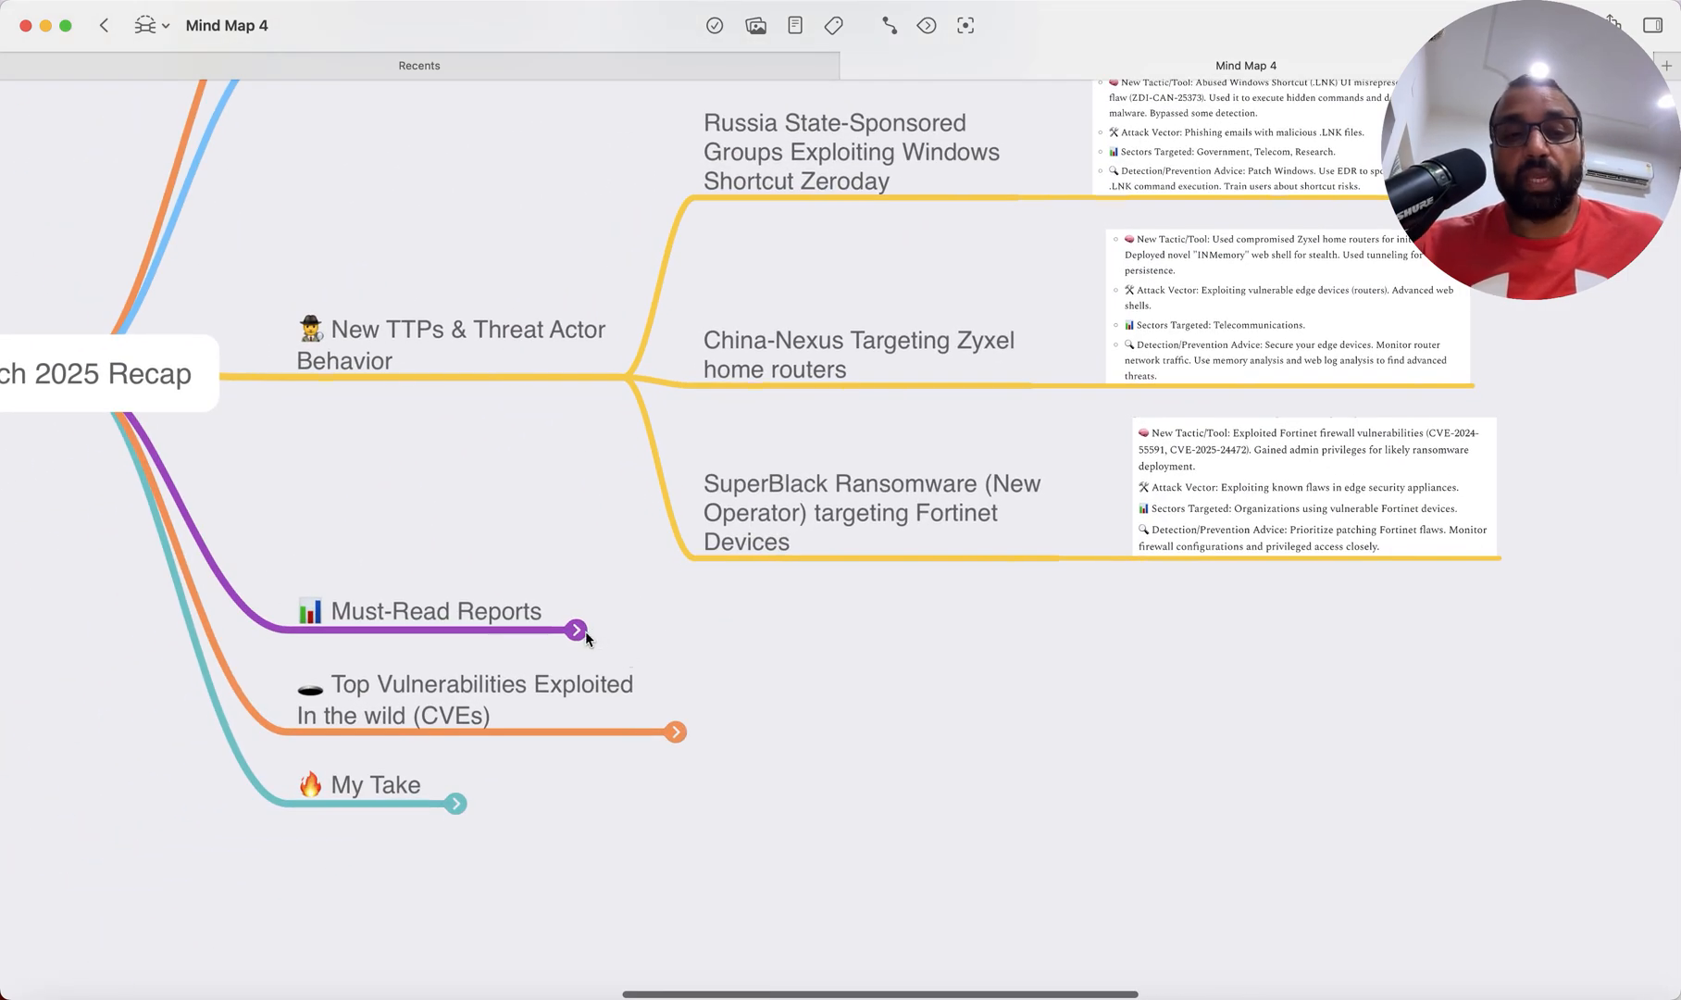
Step: Unfold Must-Read Reports and the Dragos OT Cybersecurity Report's Focus and Key Insight notes
click(576, 630)
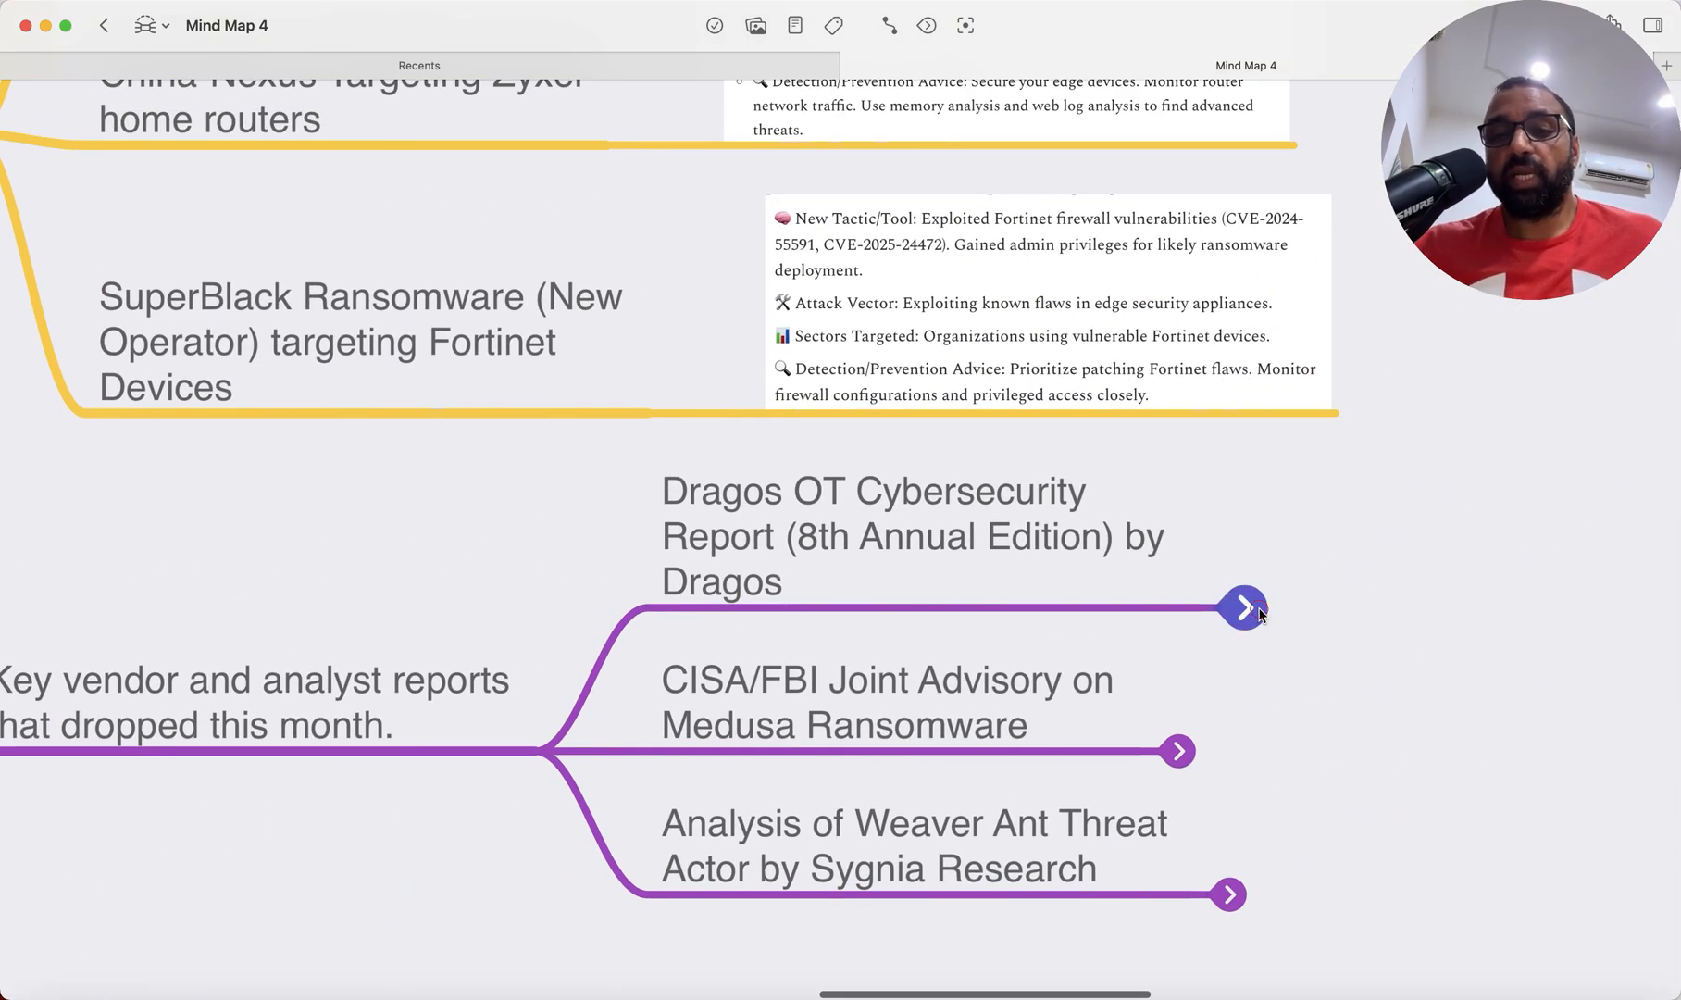
click(1244, 607)
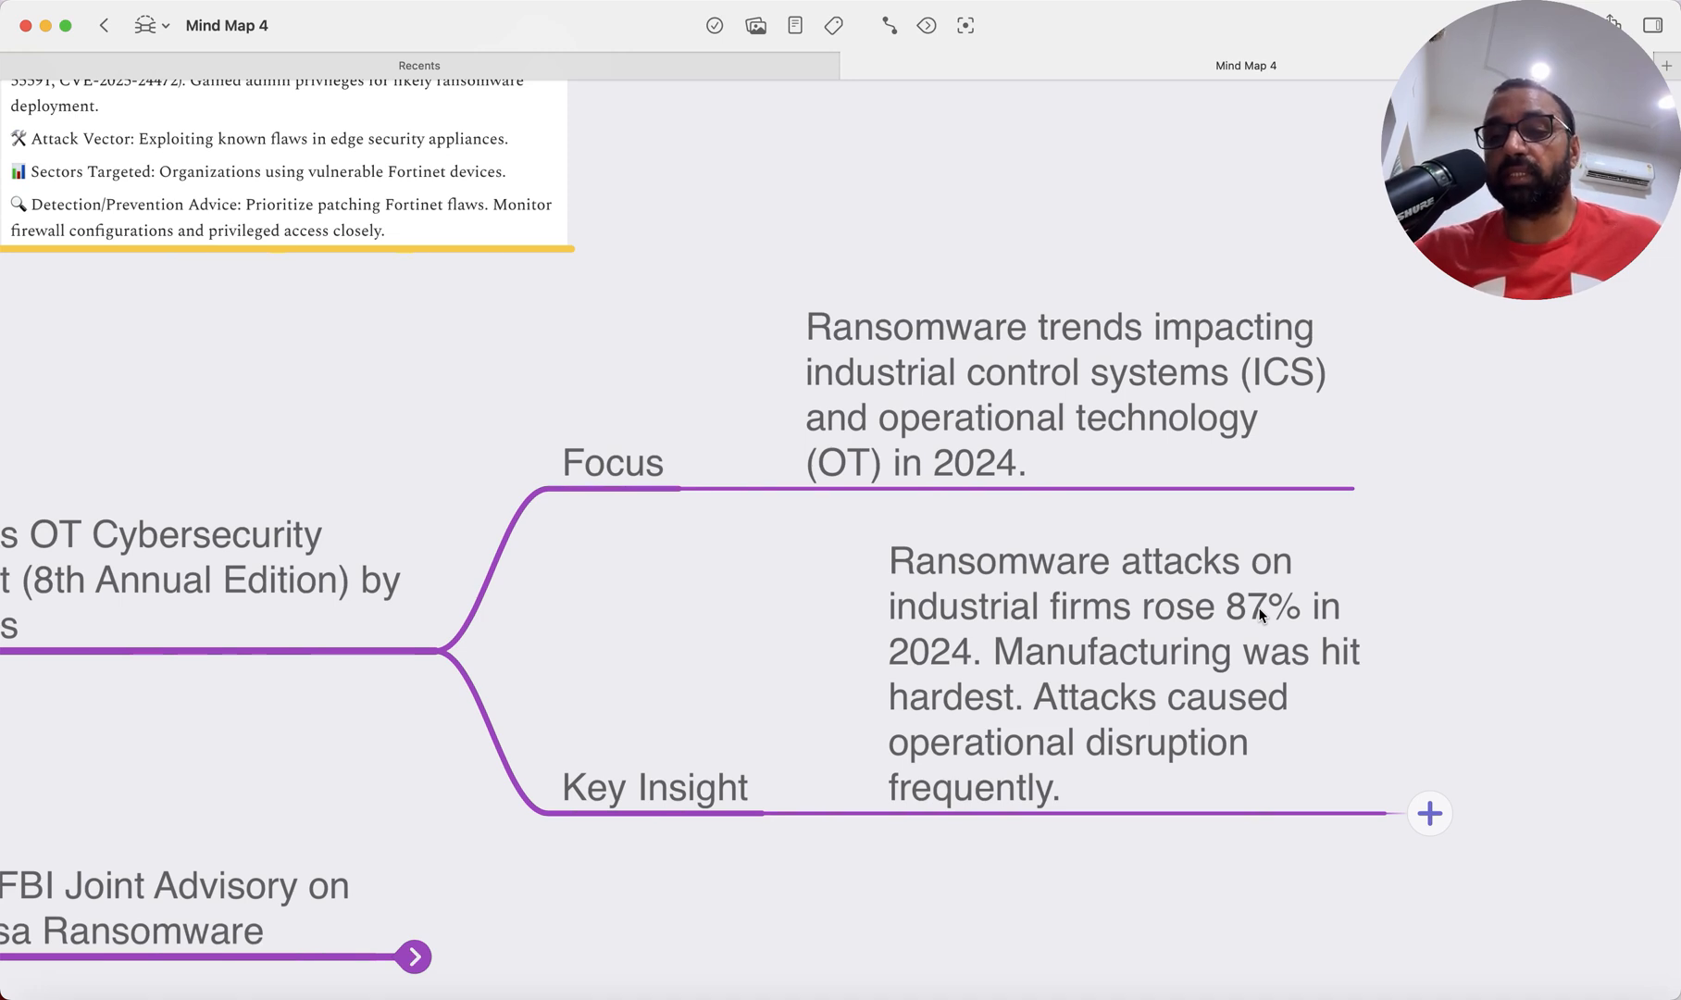
scroll(down, 3)
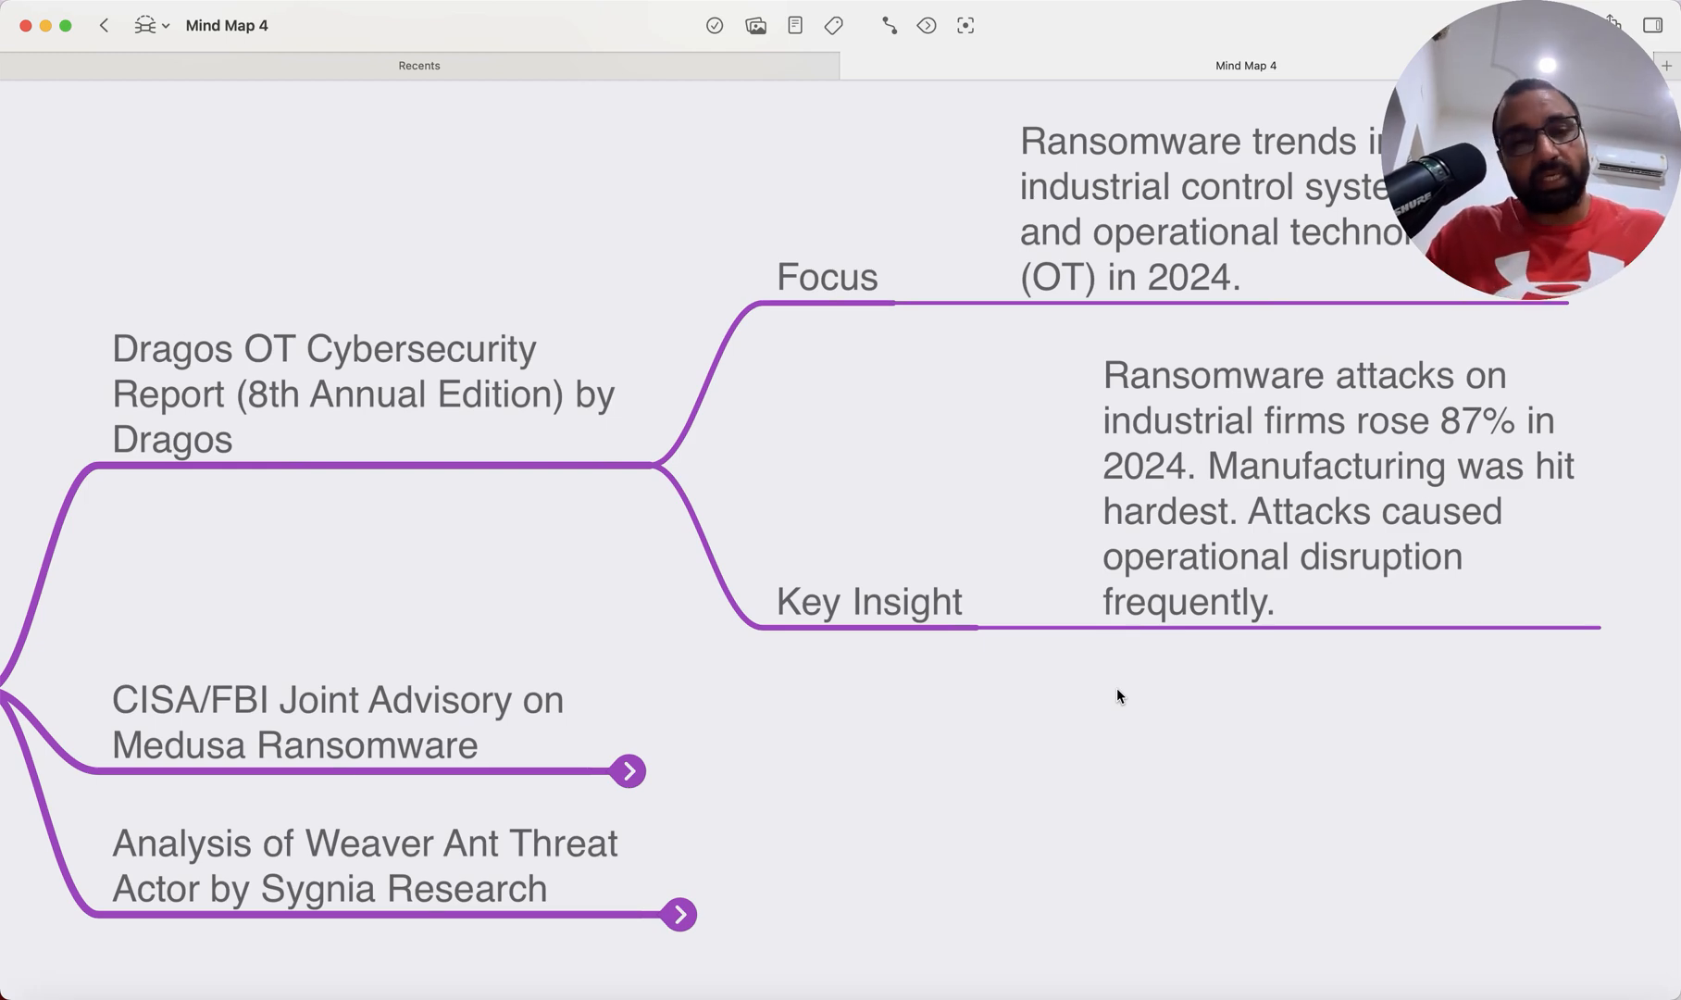
mouse_move(924, 742)
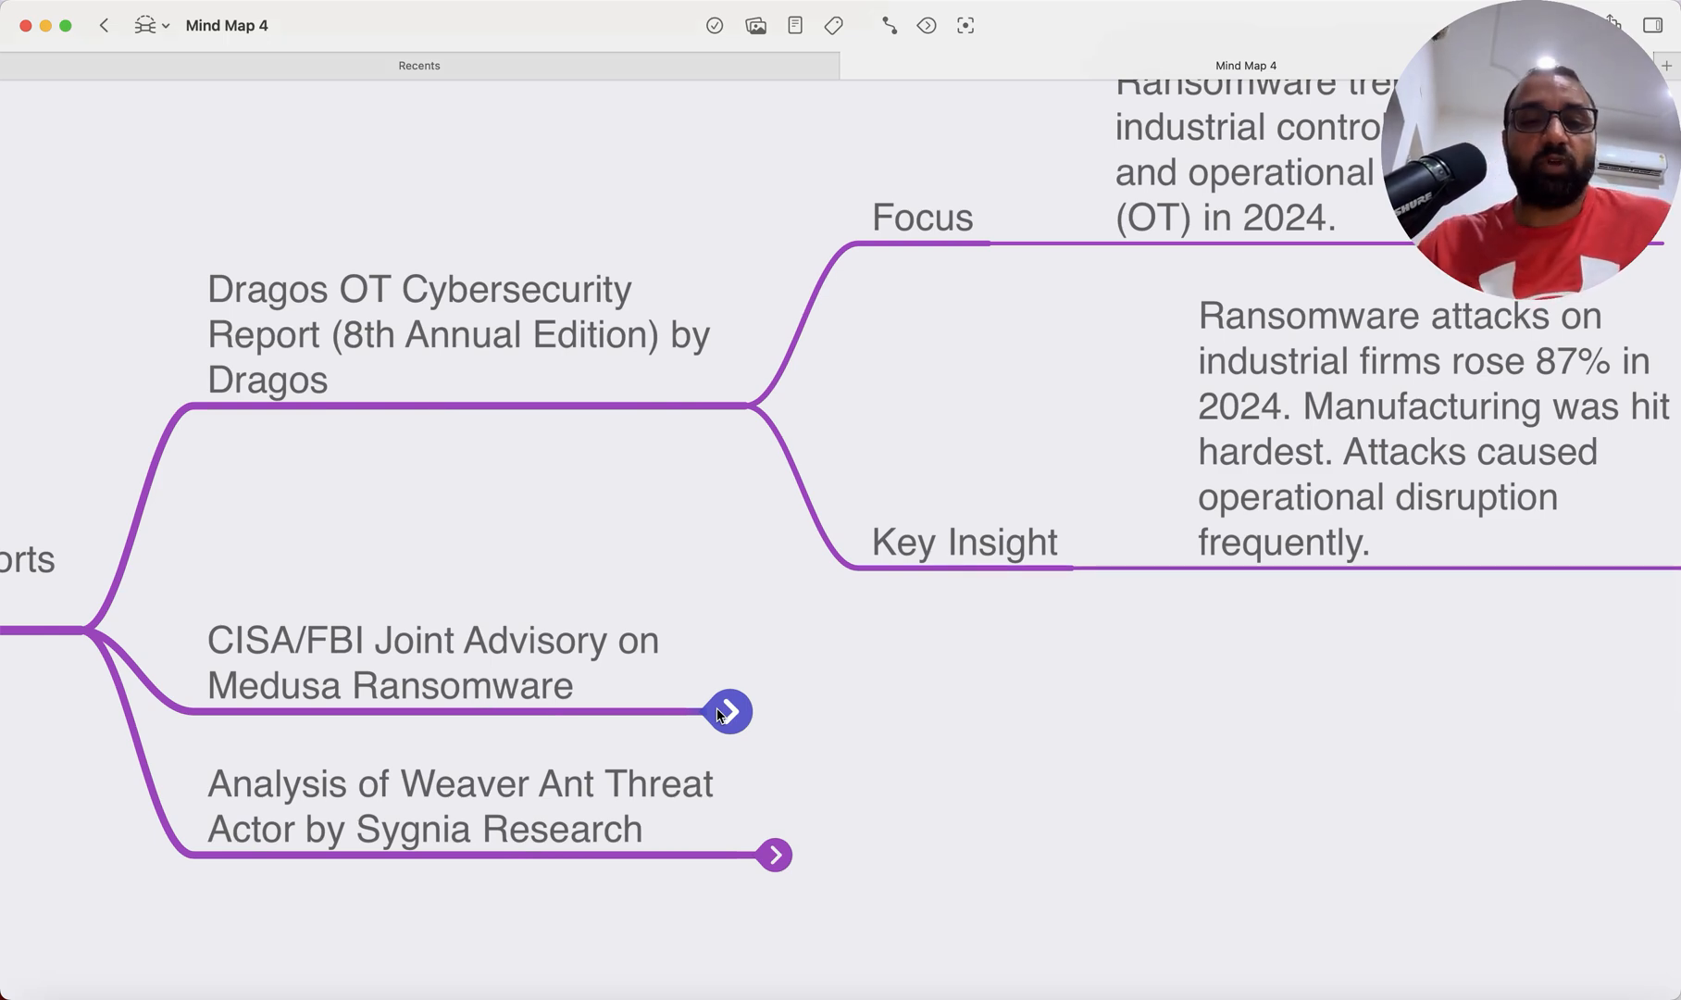
click(731, 710)
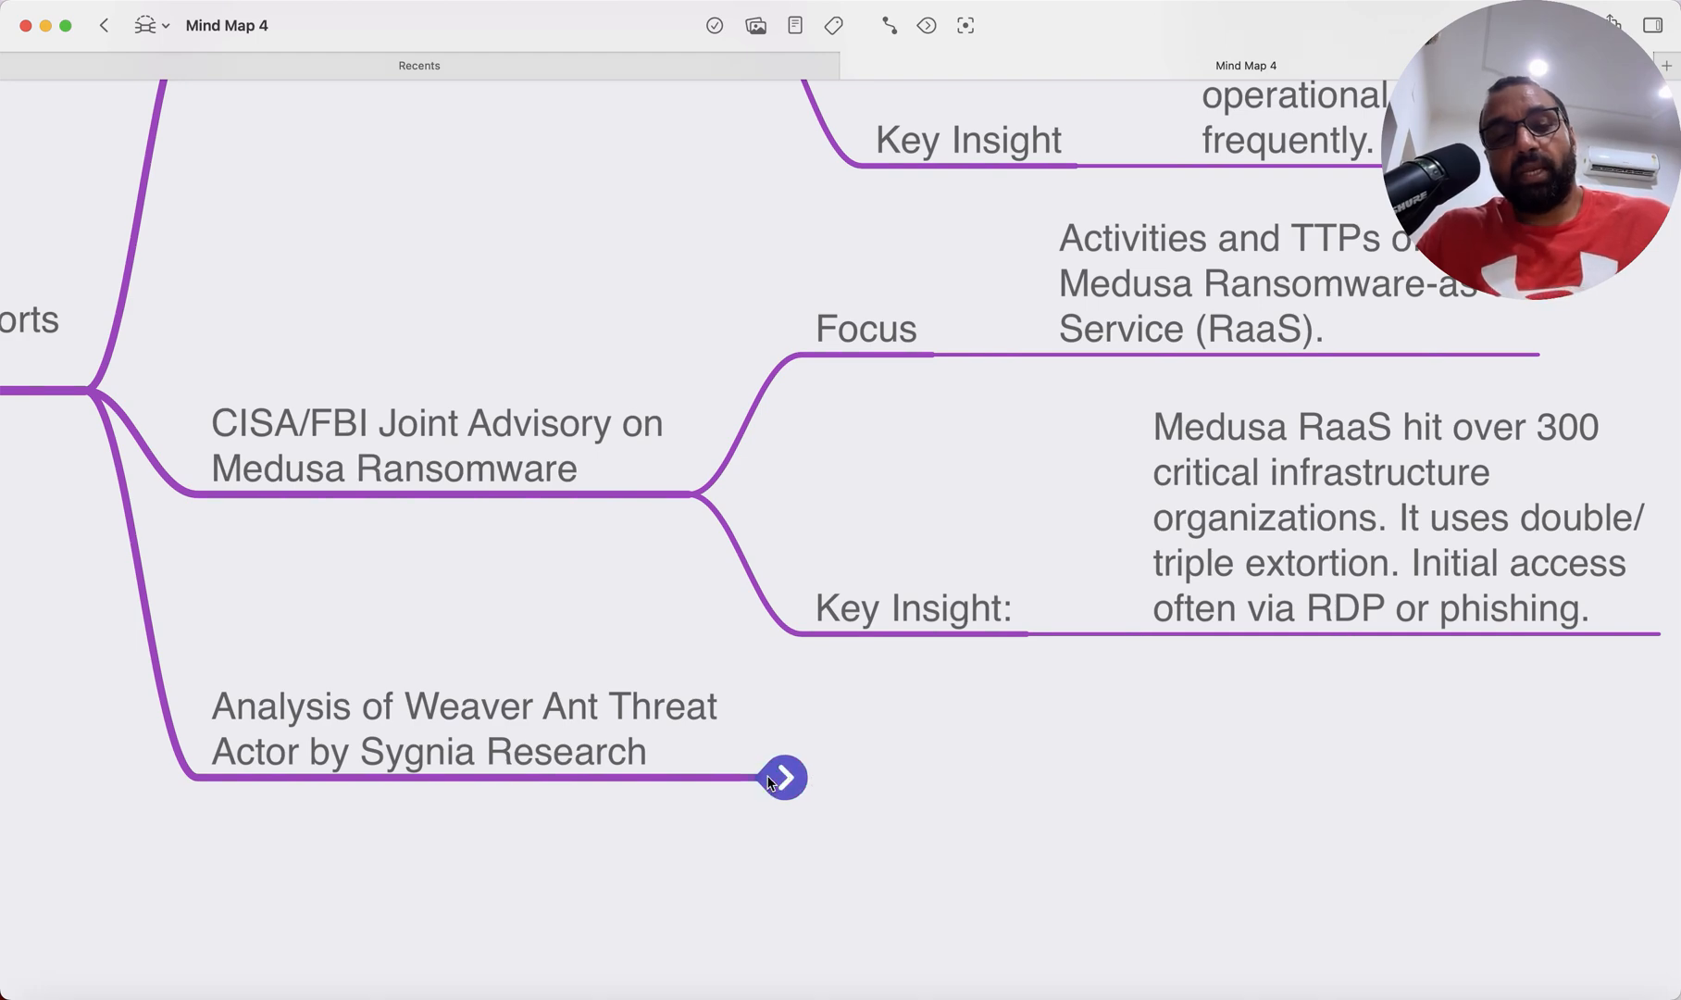
Step: Unfold the Weaver Ant report to show its Focus, Key Insight and Why It Matters notes
click(784, 776)
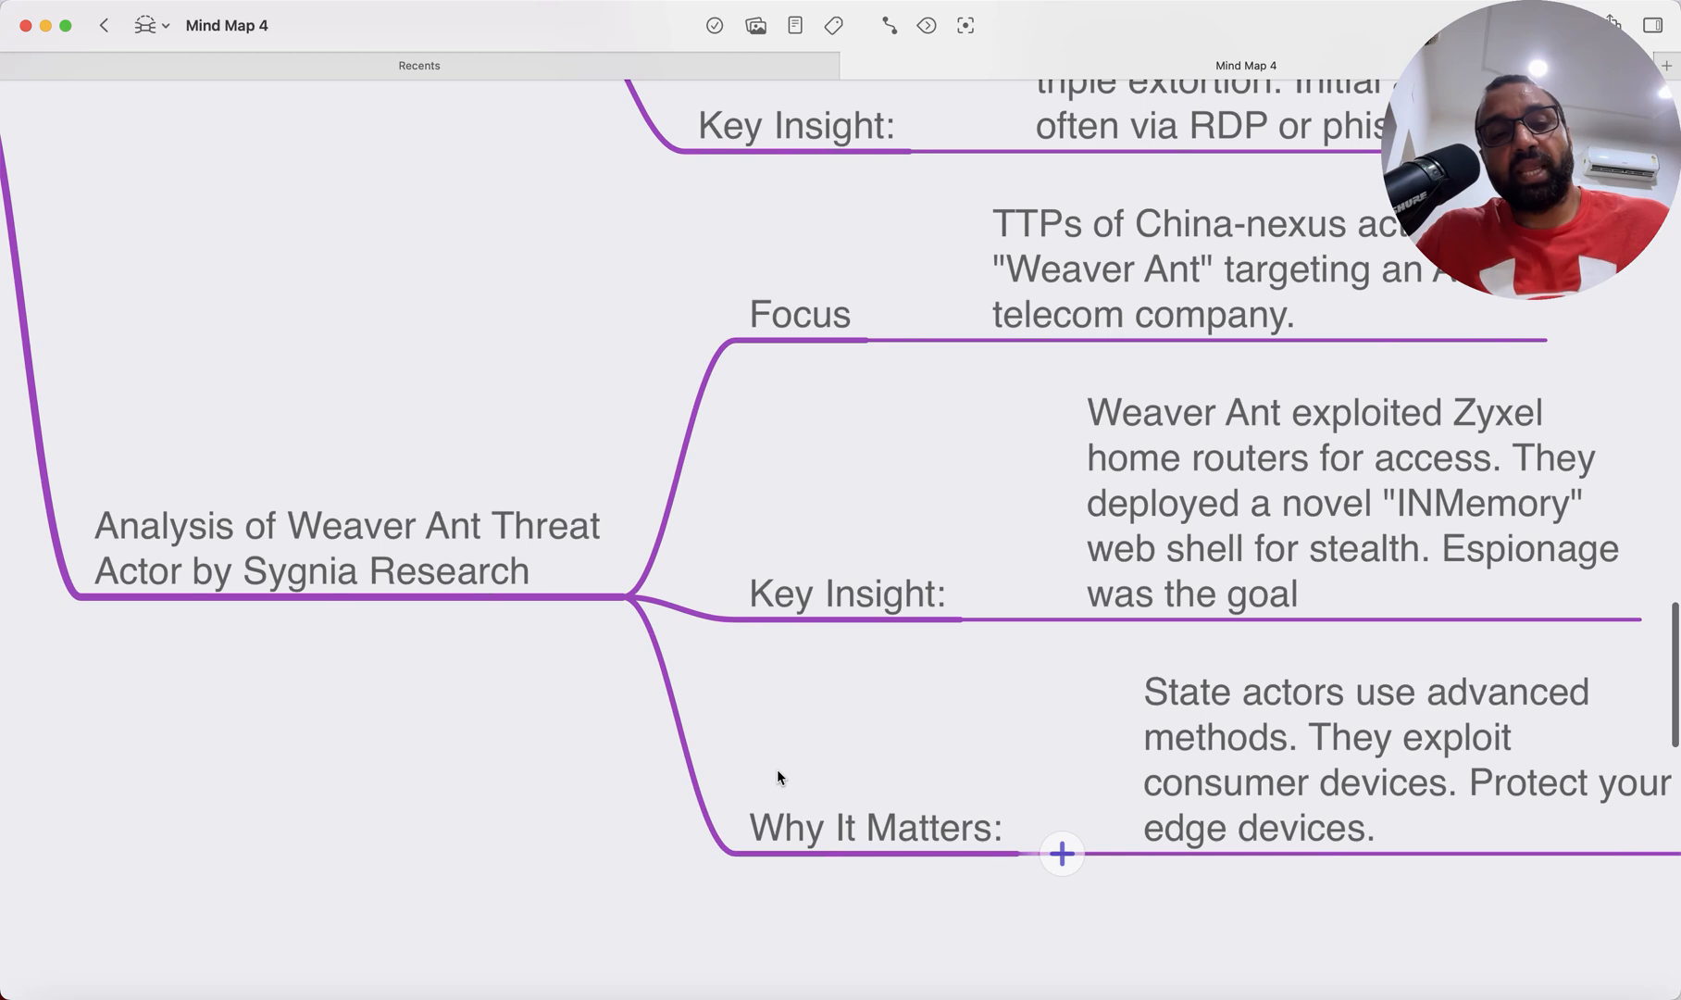
Step: Scroll down the mind map through the Must-Read Reports branch and the Weaver Ant report
scroll(down, 3)
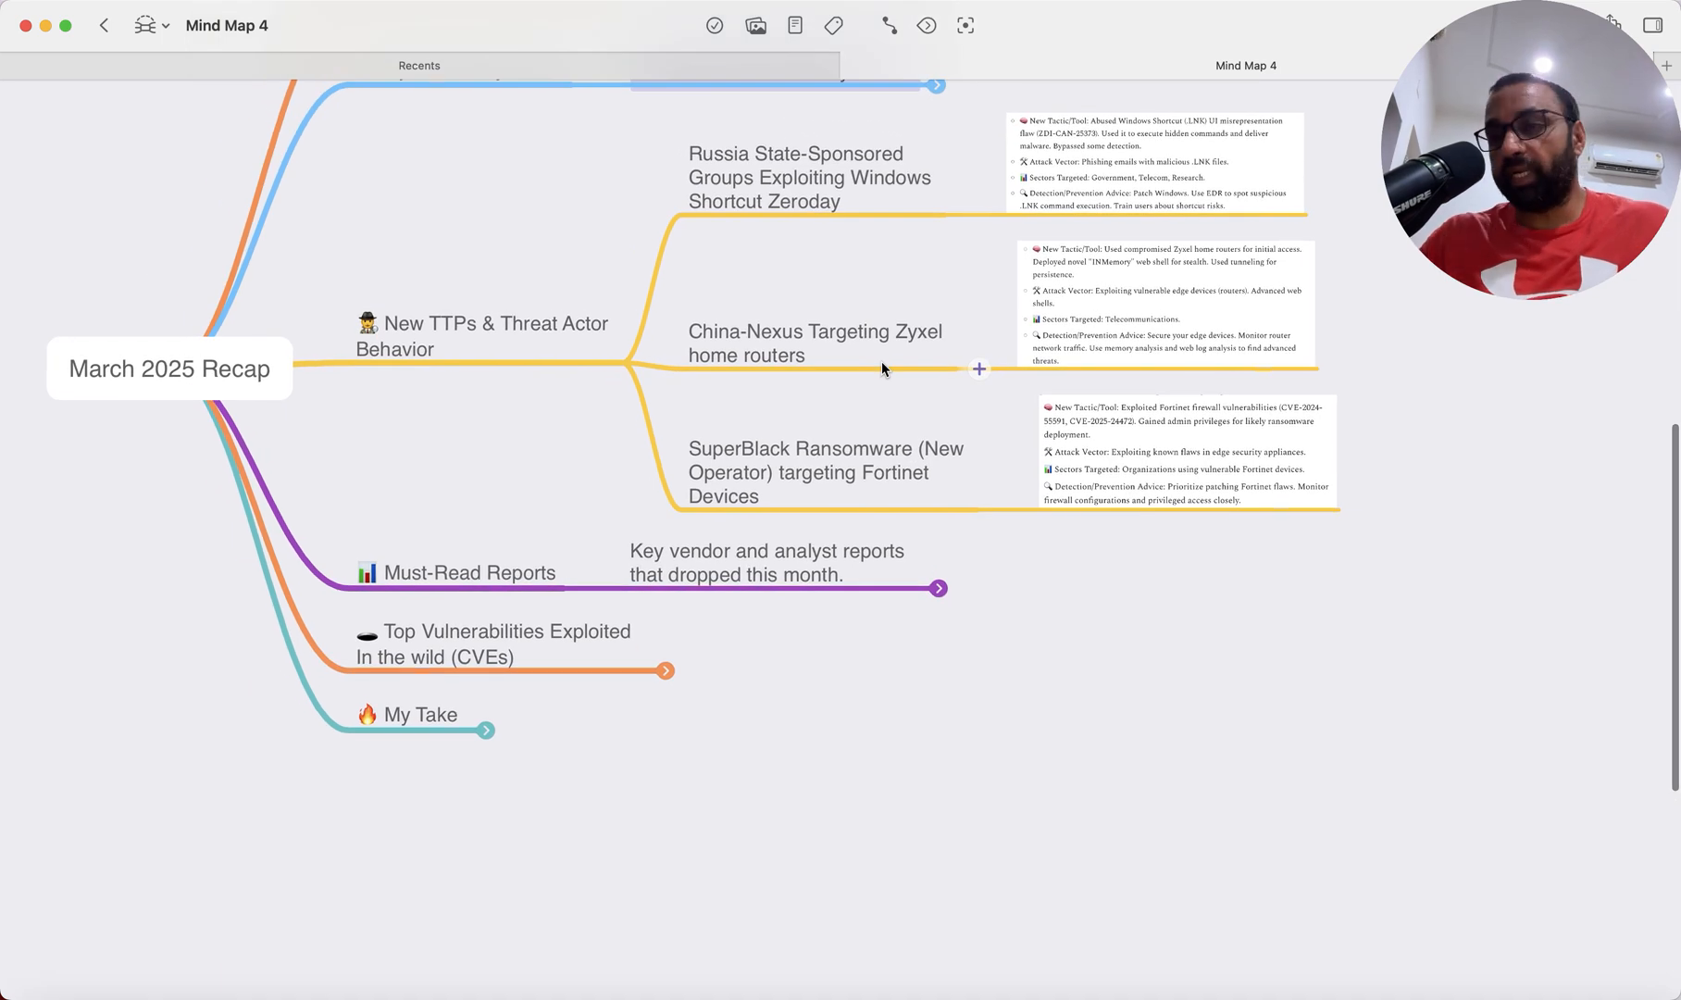
mouse_move(552, 587)
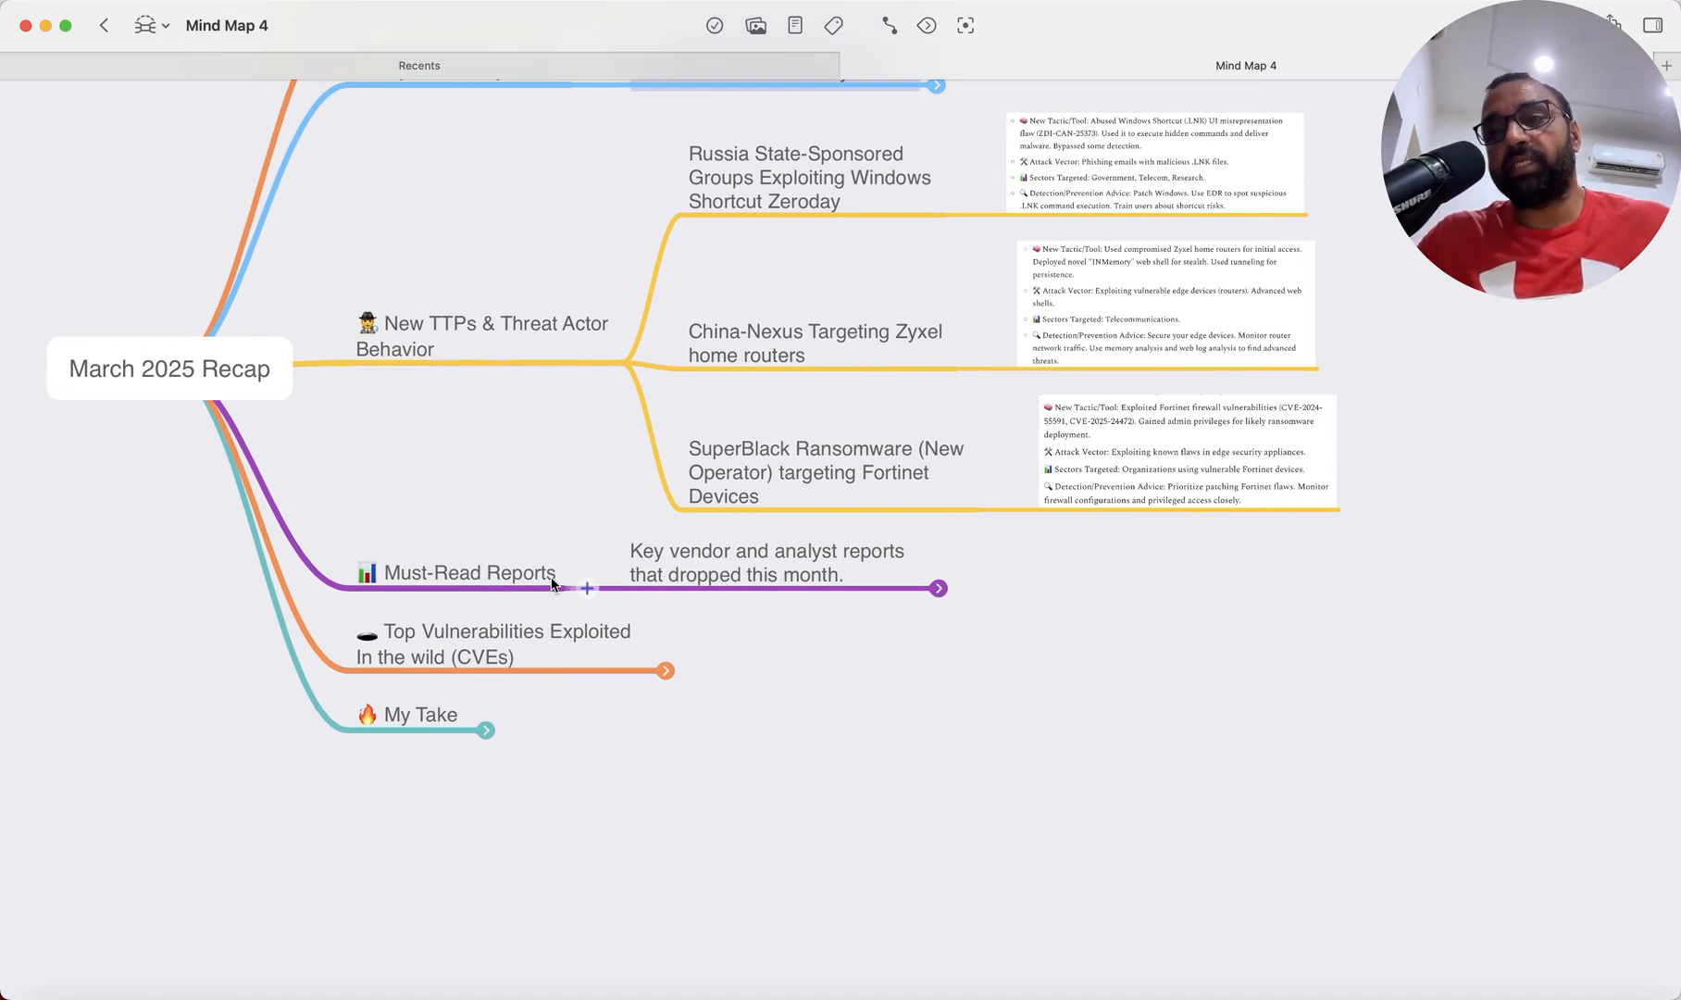
mouse_move(584, 737)
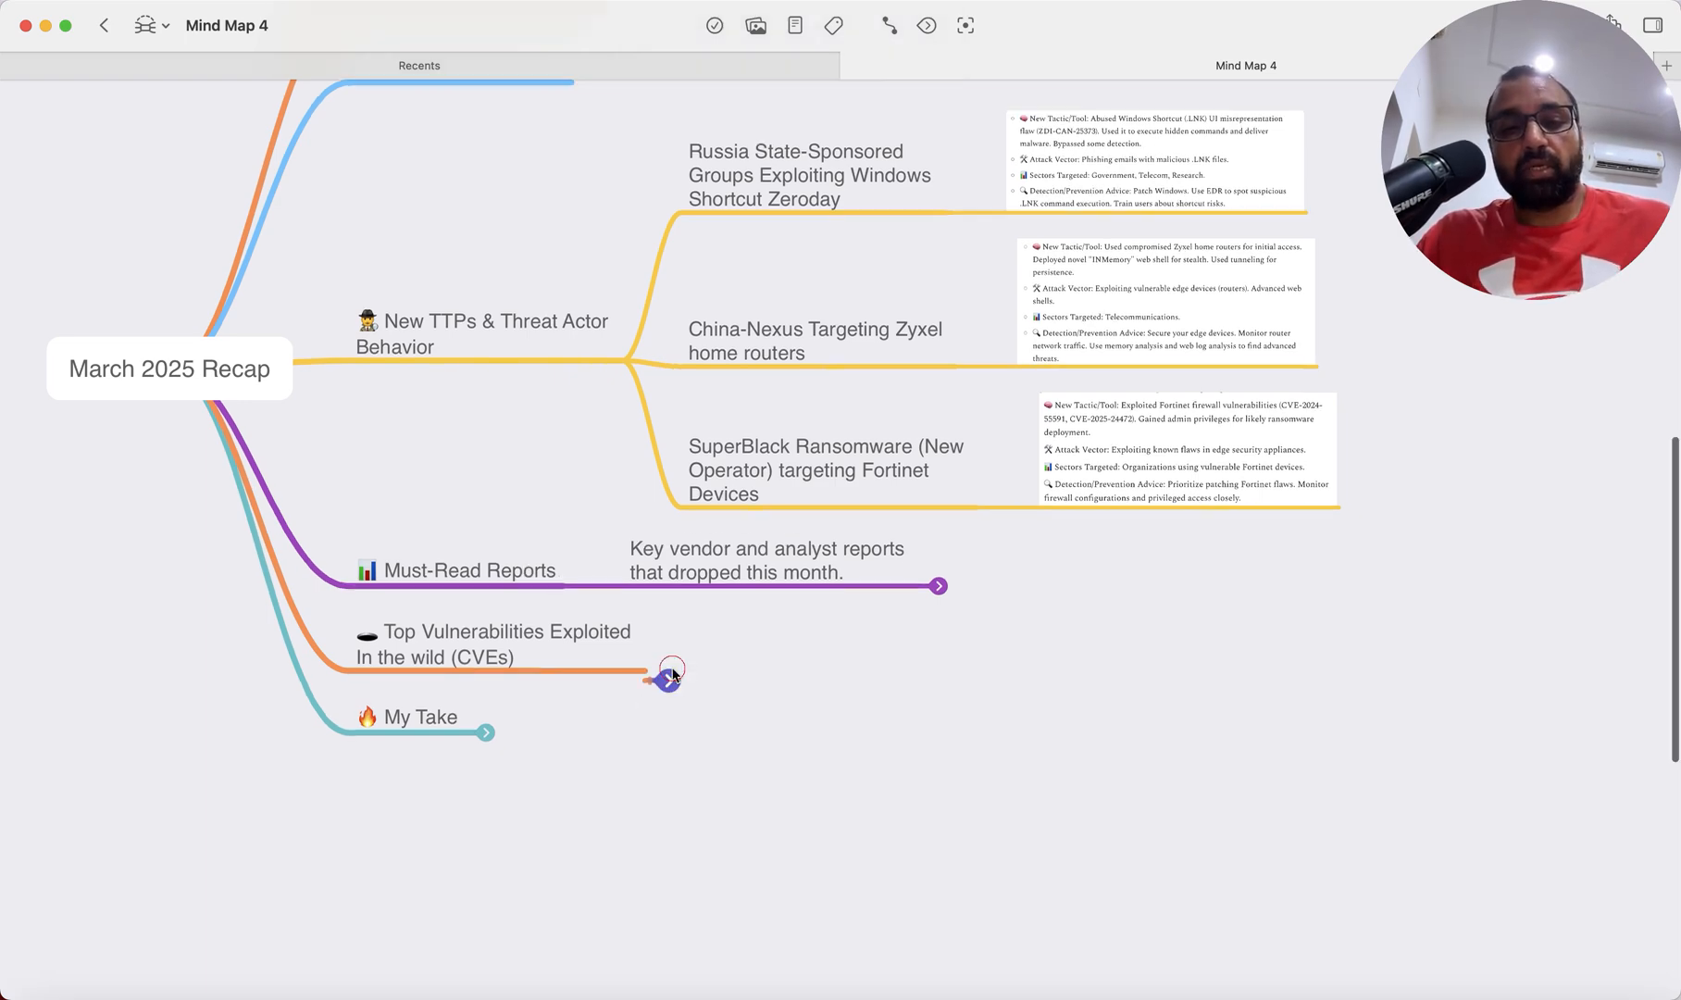
click(670, 674)
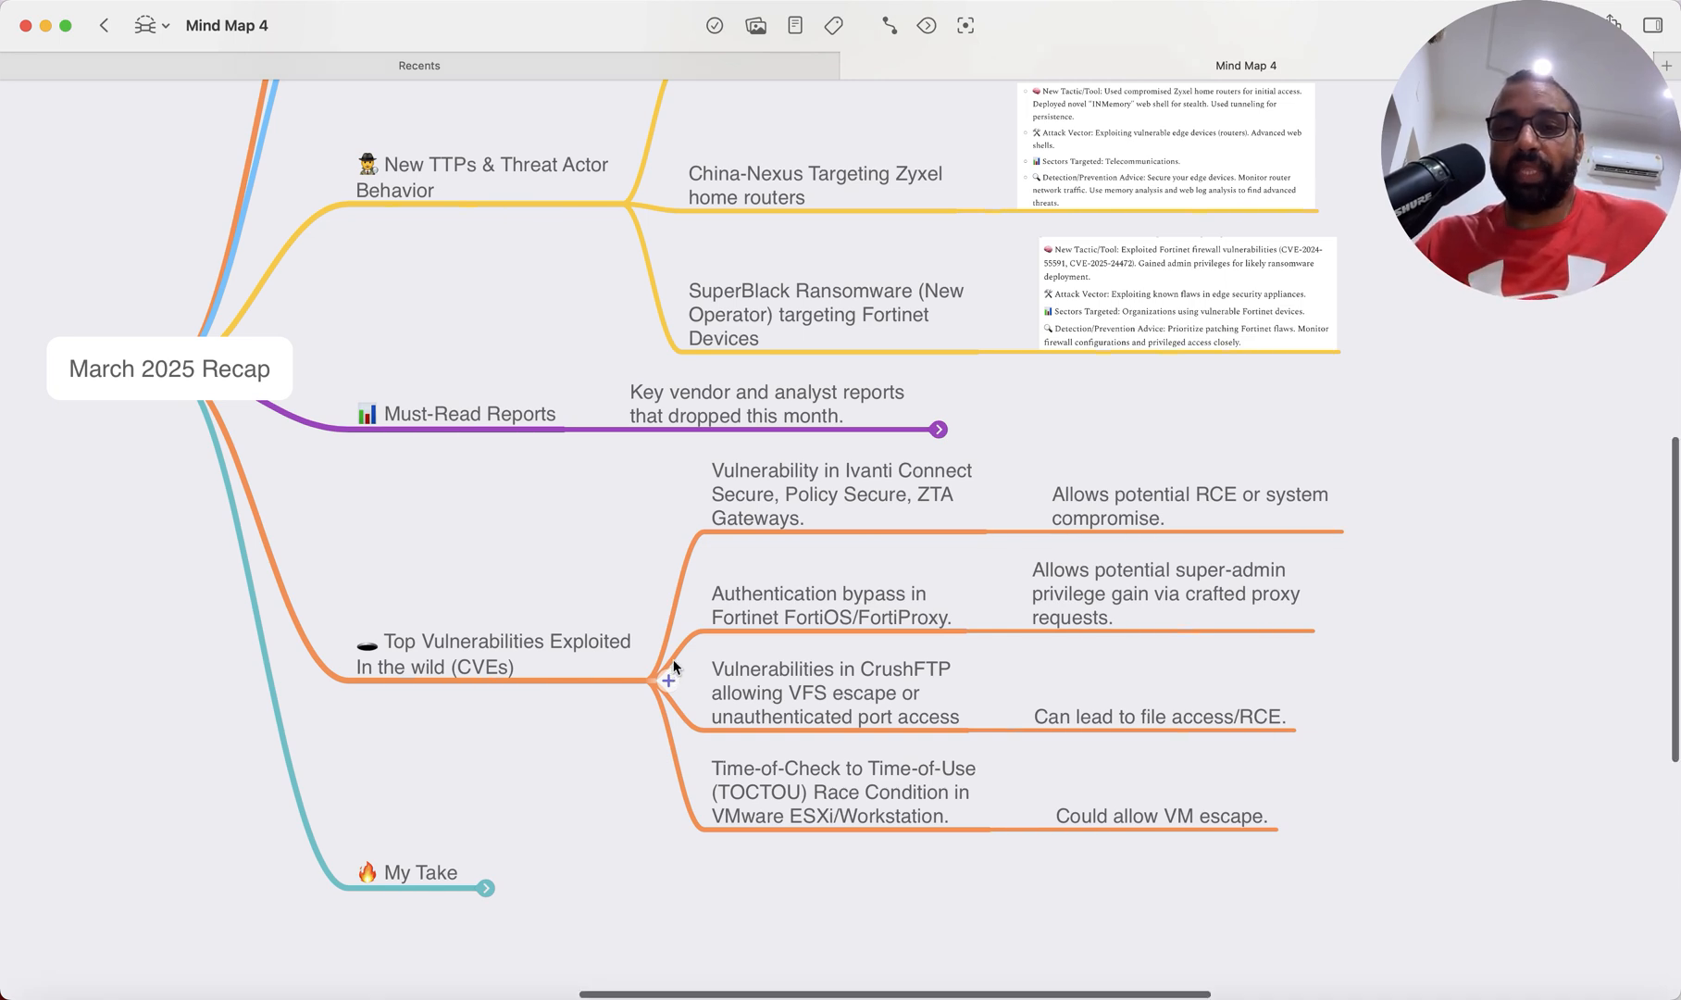
mouse_move(590, 674)
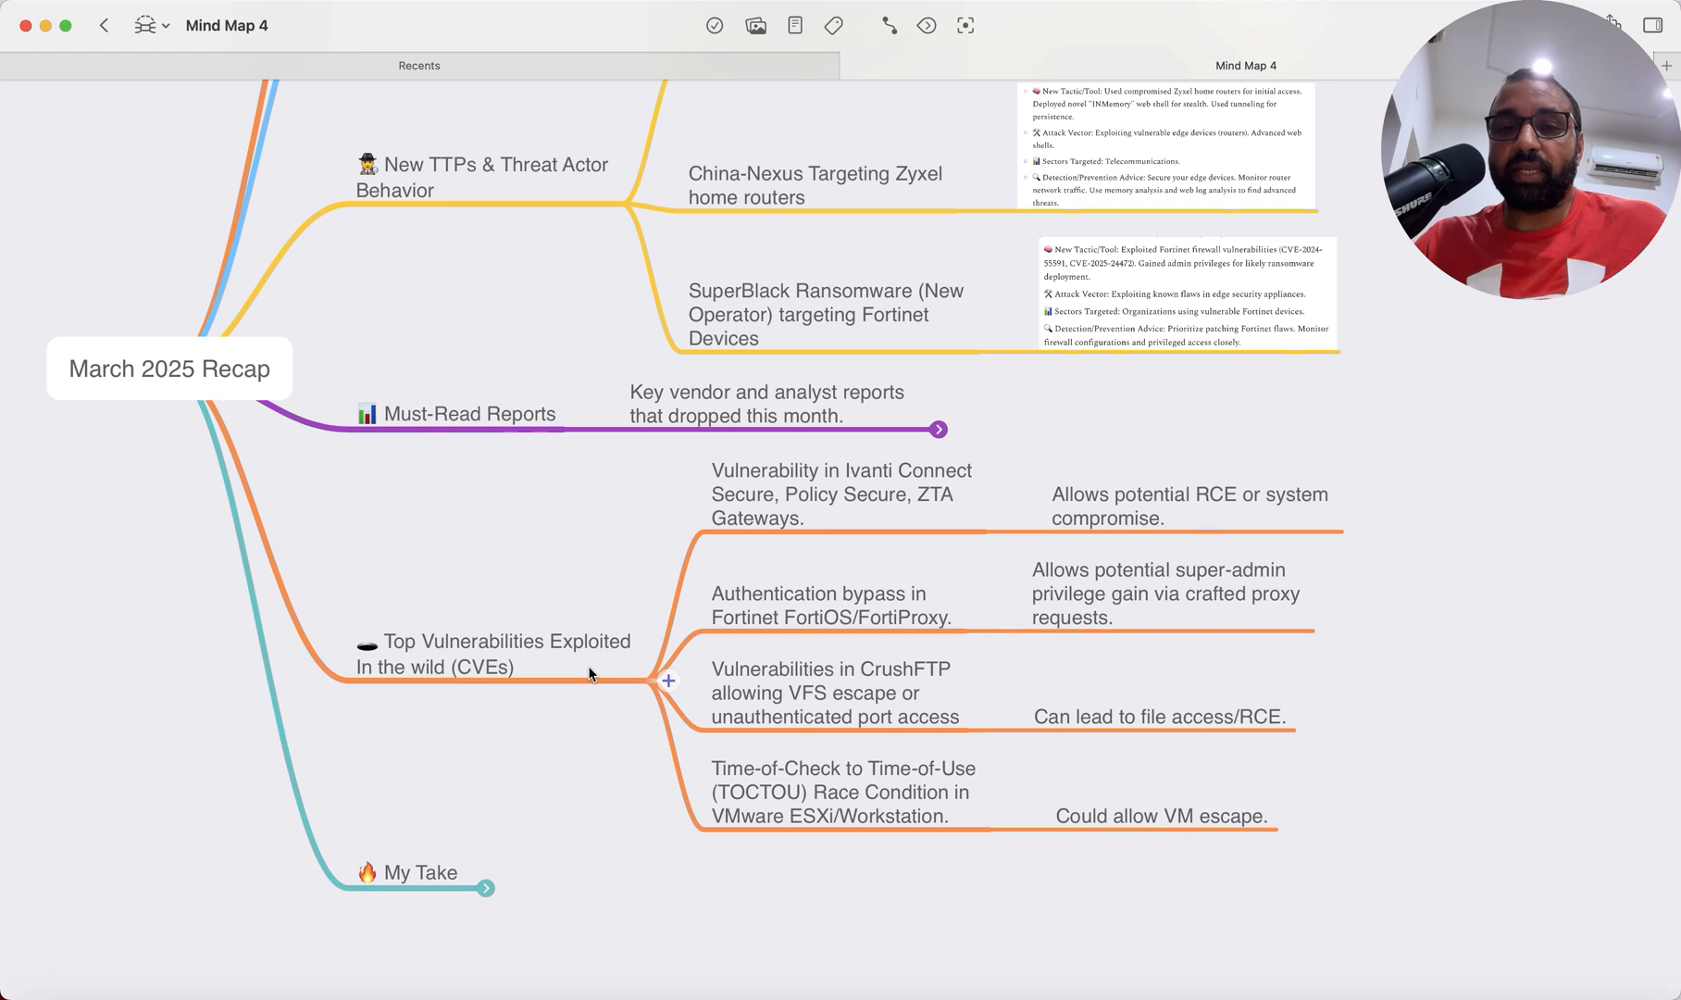